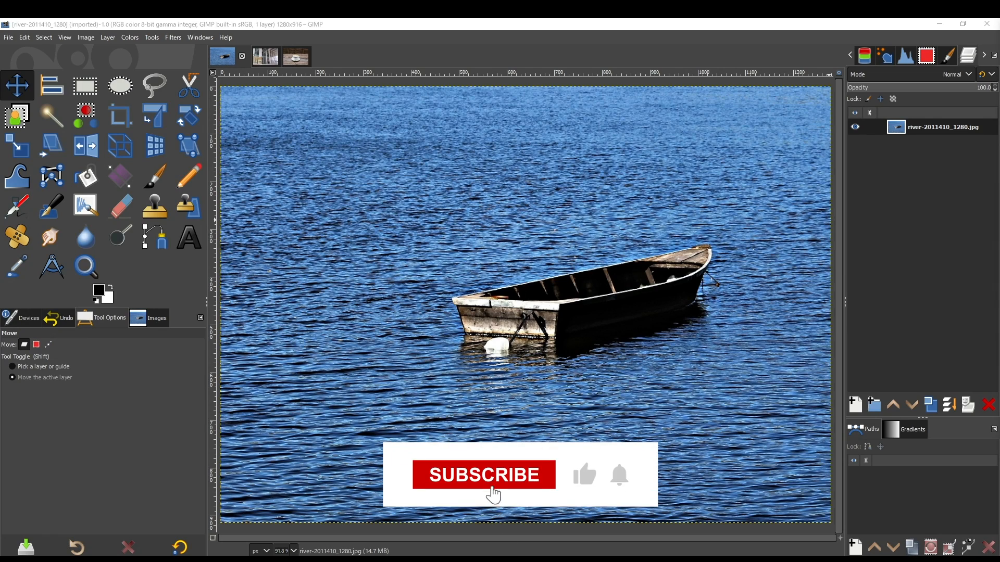
Choose the Clone tool and enlarge its brush to size 253
{"action": "left_click", "coordinate": [483, 475]}
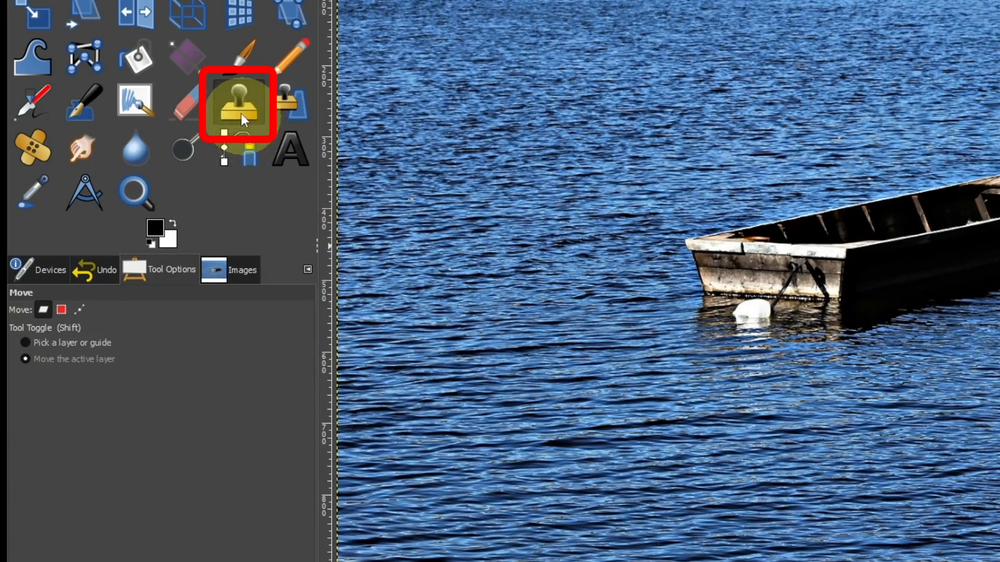
{"action": "mouse_move", "coordinate": [238, 107]}
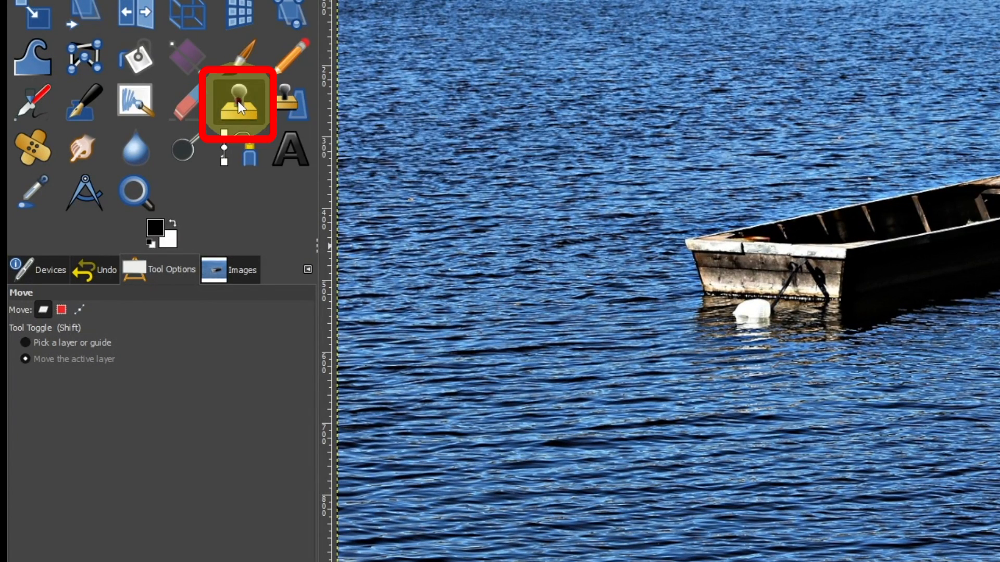
{"action": "left_click", "coordinate": [239, 104]}
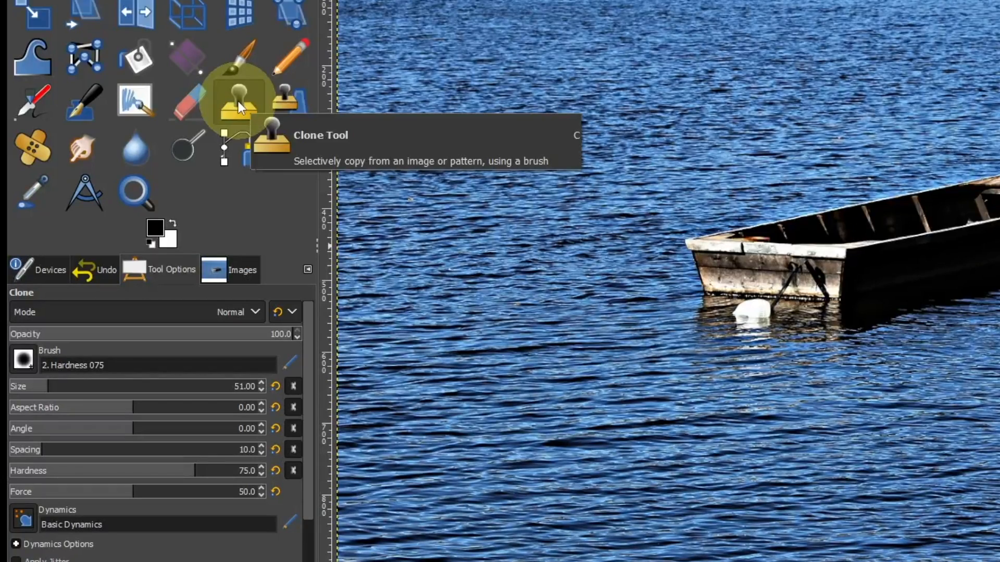
{"action": "left_click", "coordinate": [238, 102]}
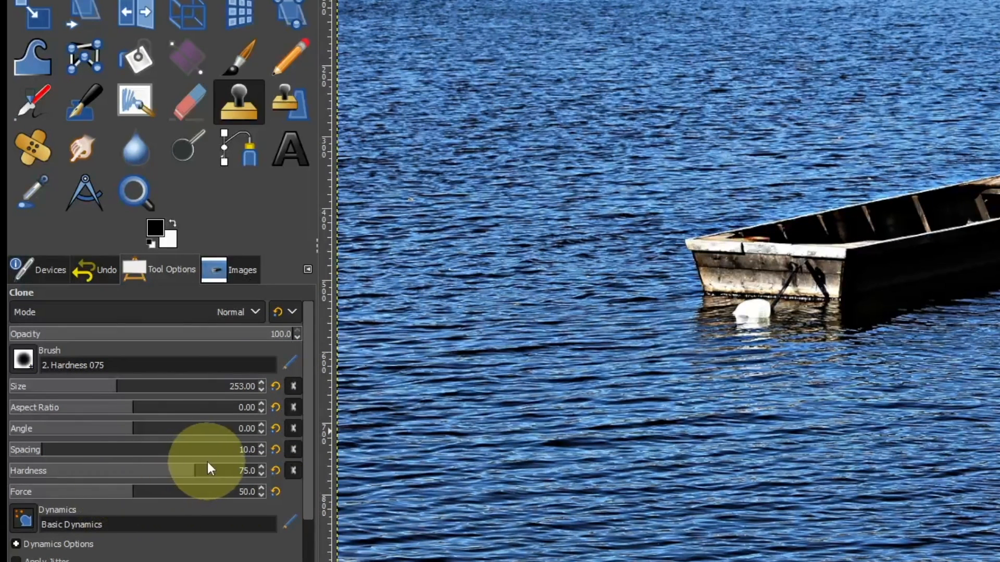
Lower the clone brush hardness to 40 and force to 40
{"action": "left_click_drag", "start_coordinate": [185, 471], "coordinate": [135, 471]}
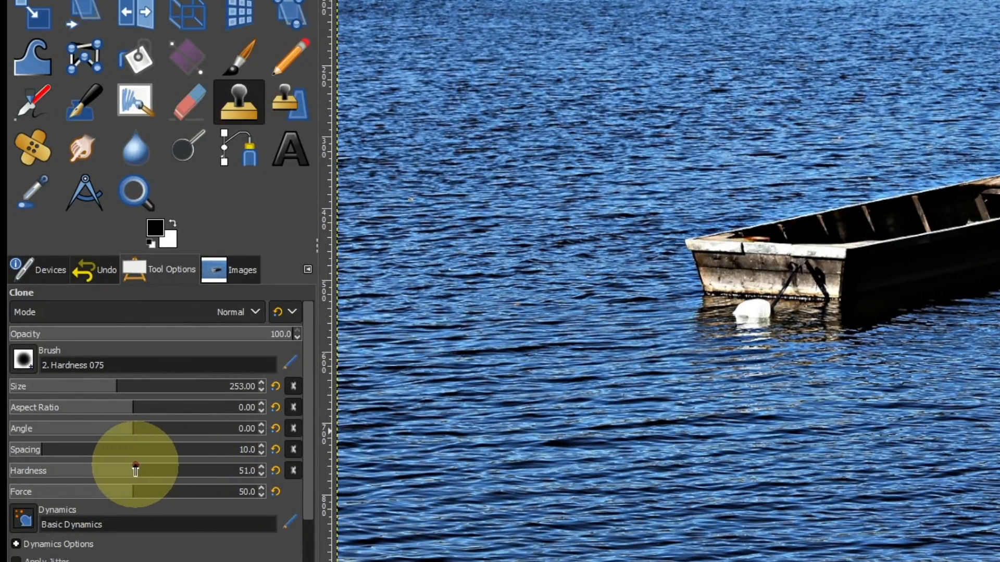
{"action": "left_click_drag", "start_coordinate": [134, 471], "coordinate": [106, 471]}
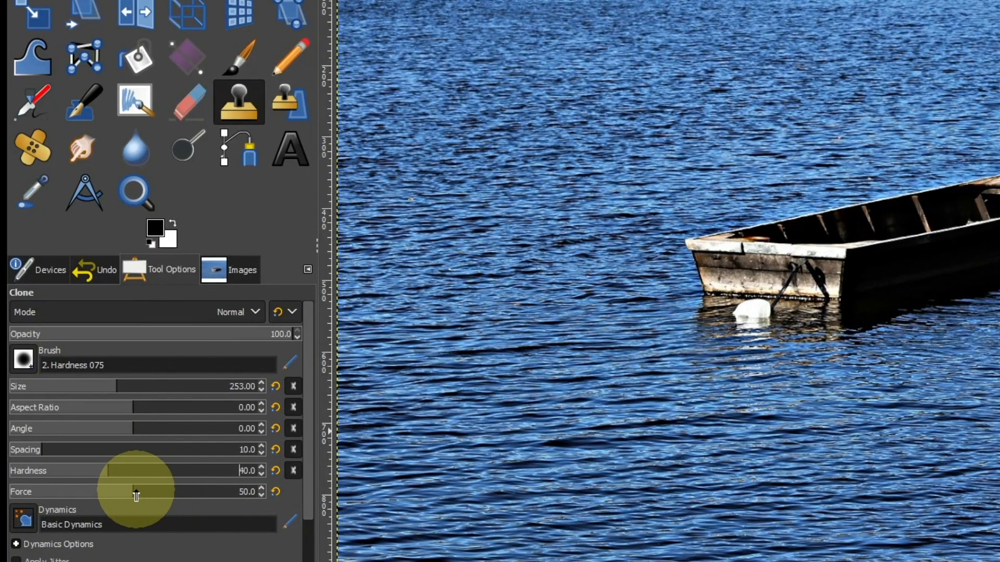
{"action": "left_click_drag", "start_coordinate": [135, 490], "coordinate": [108, 490]}
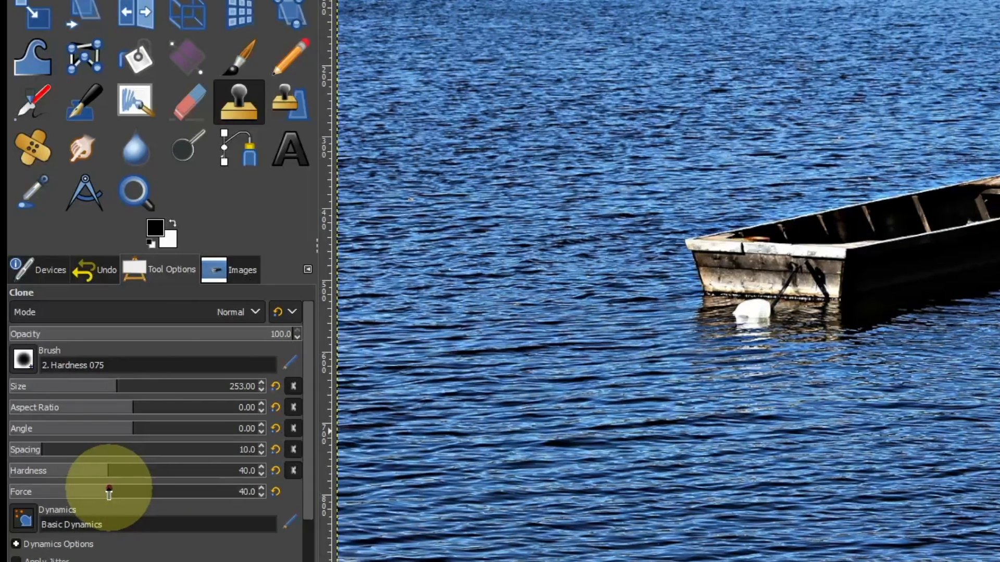
{"action": "mouse_move", "coordinate": [106, 493]}
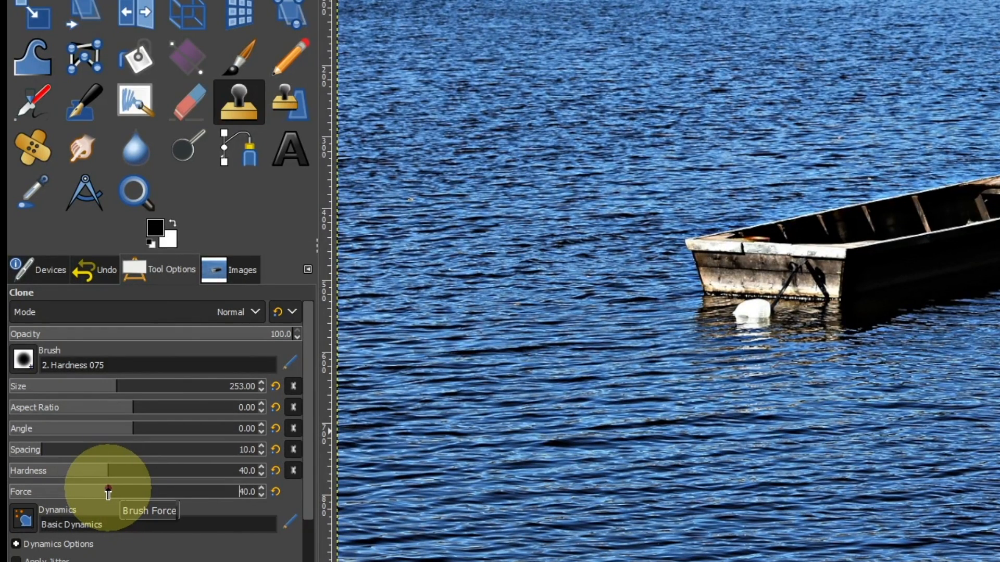
{"action": "mouse_move", "coordinate": [510, 281]}
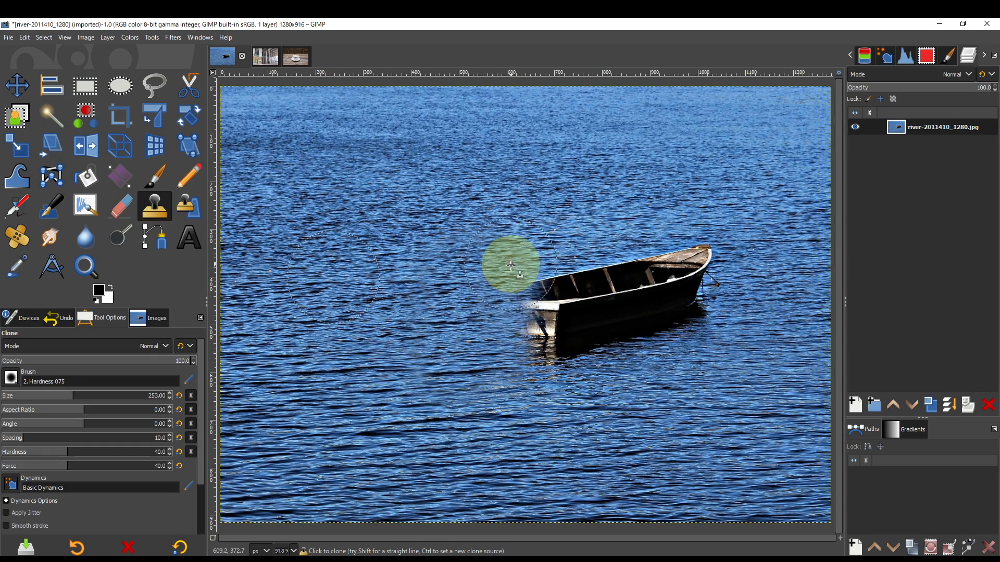
Paint cloned sea water over the boat from bow to stern until it vanishes
{"action": "left_click_drag", "start_coordinate": [510, 264], "coordinate": [563, 348]}
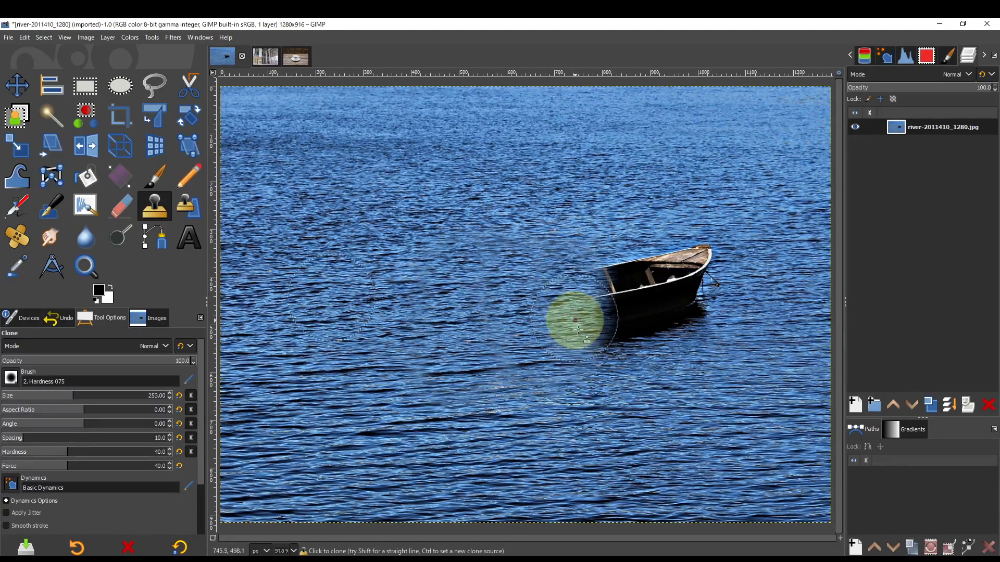
{"action": "left_click_drag", "start_coordinate": [577, 322], "coordinate": [636, 305]}
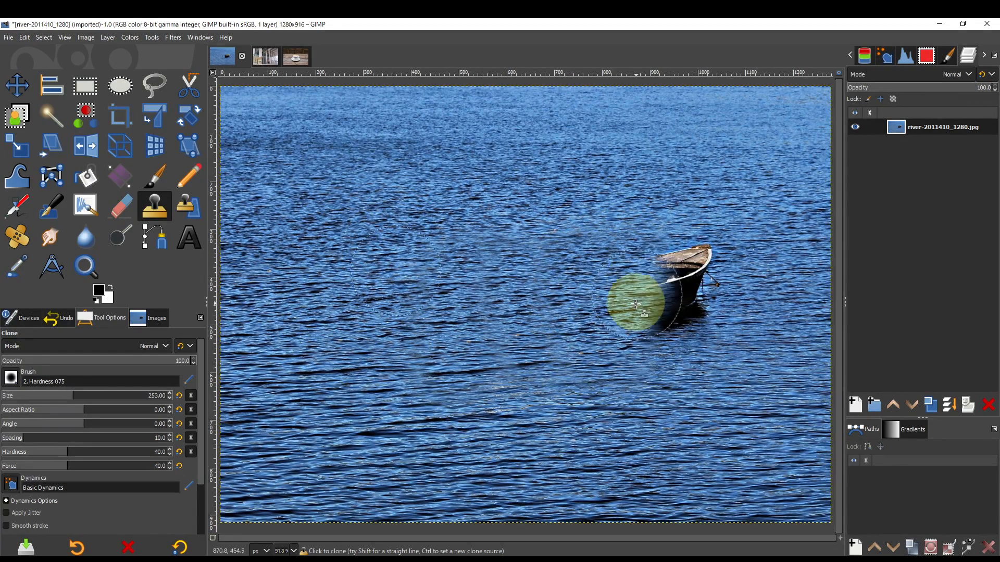
{"action": "left_click_drag", "start_coordinate": [635, 304], "coordinate": [670, 329]}
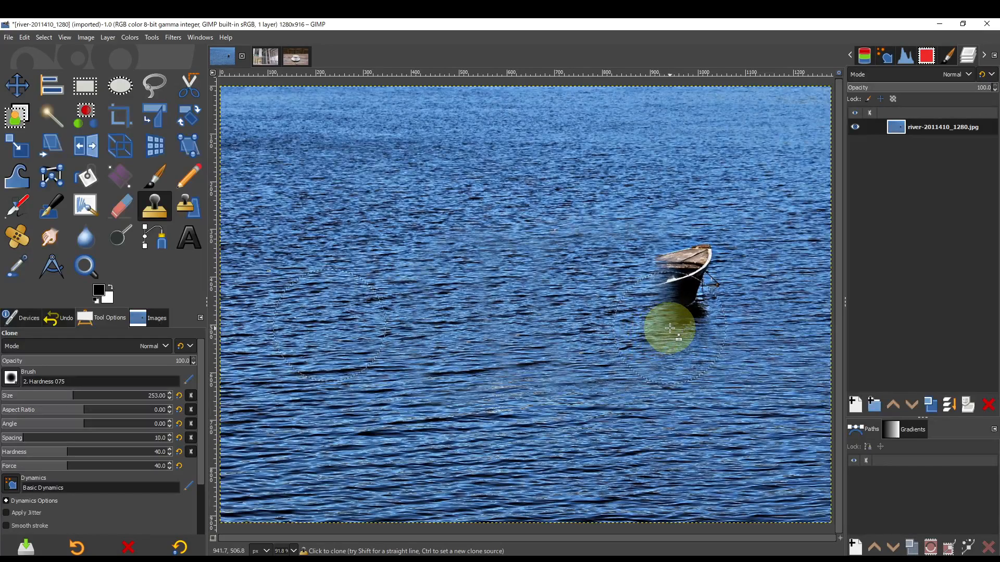
{"action": "left_click", "coordinate": [719, 227]}
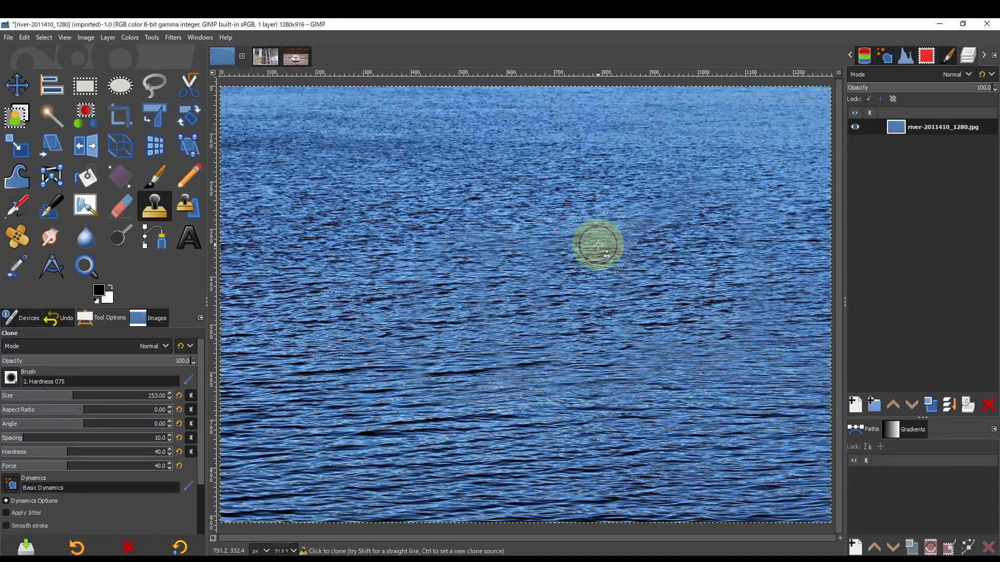
{"action": "left_click", "coordinate": [15, 83]}
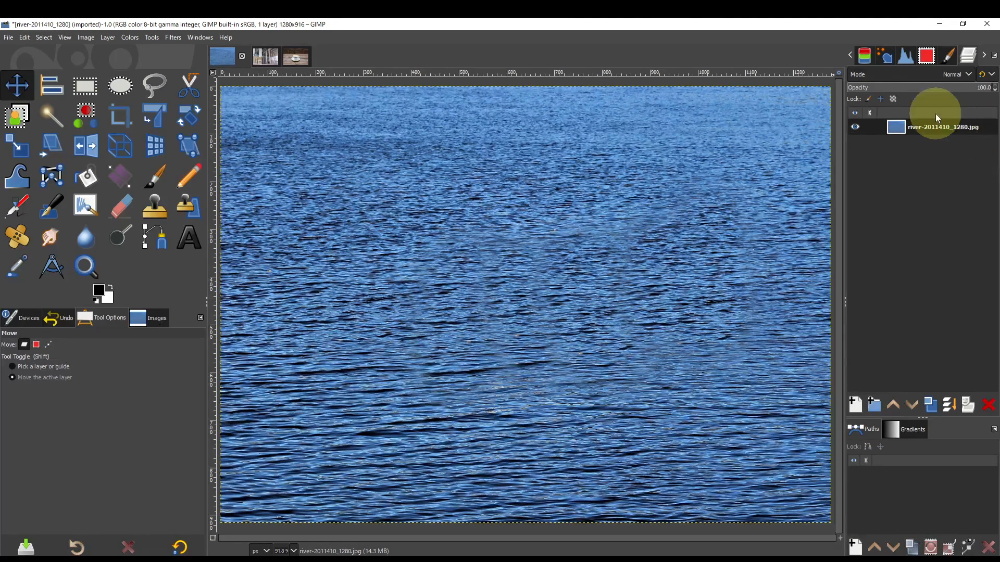
Switch to the coffee cup photo and choose the Healing tool
{"action": "left_click", "coordinate": [296, 56]}
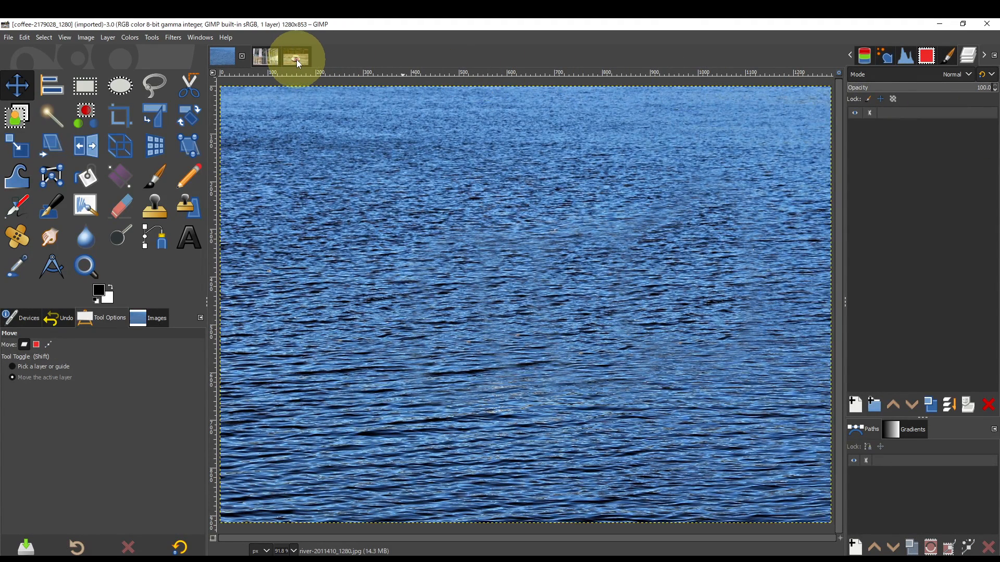
{"action": "left_click", "coordinate": [291, 56]}
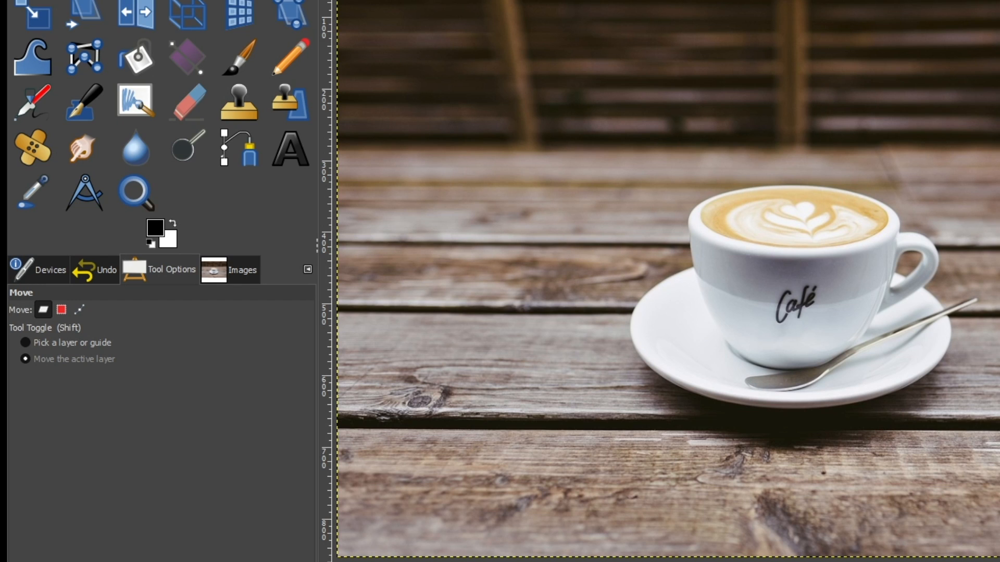
{"action": "left_click", "coordinate": [34, 150]}
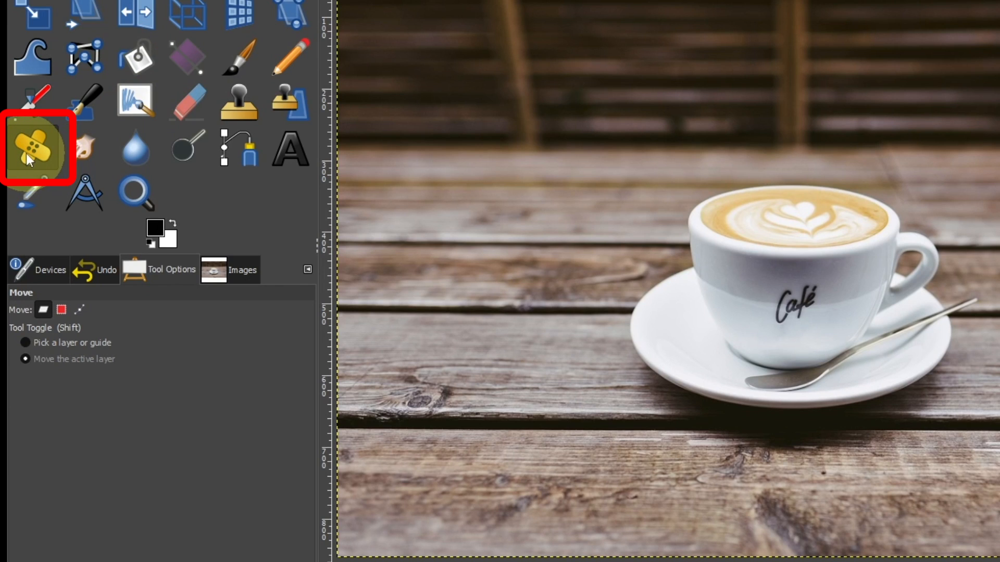
{"action": "mouse_move", "coordinate": [34, 156]}
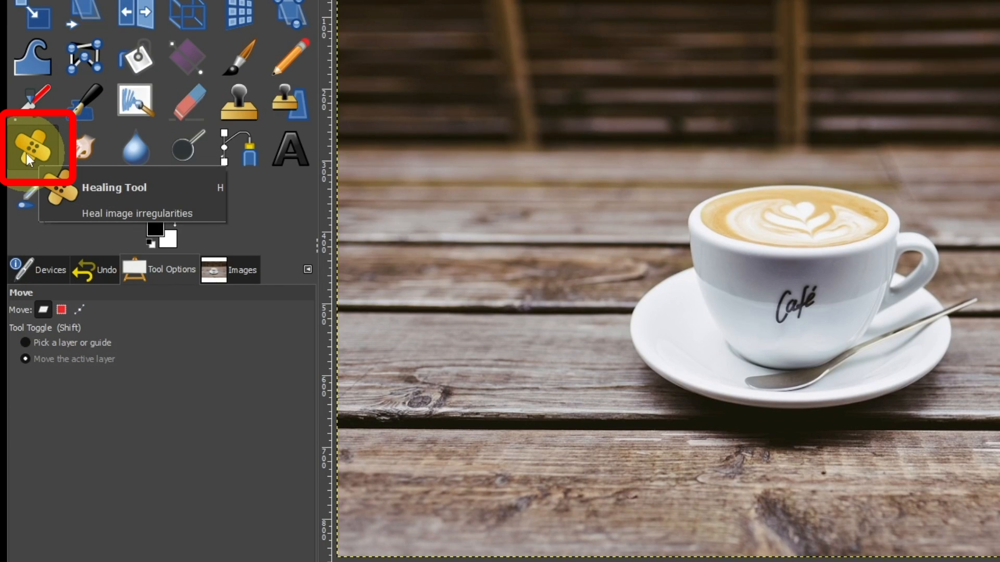
{"action": "left_click", "coordinate": [32, 152]}
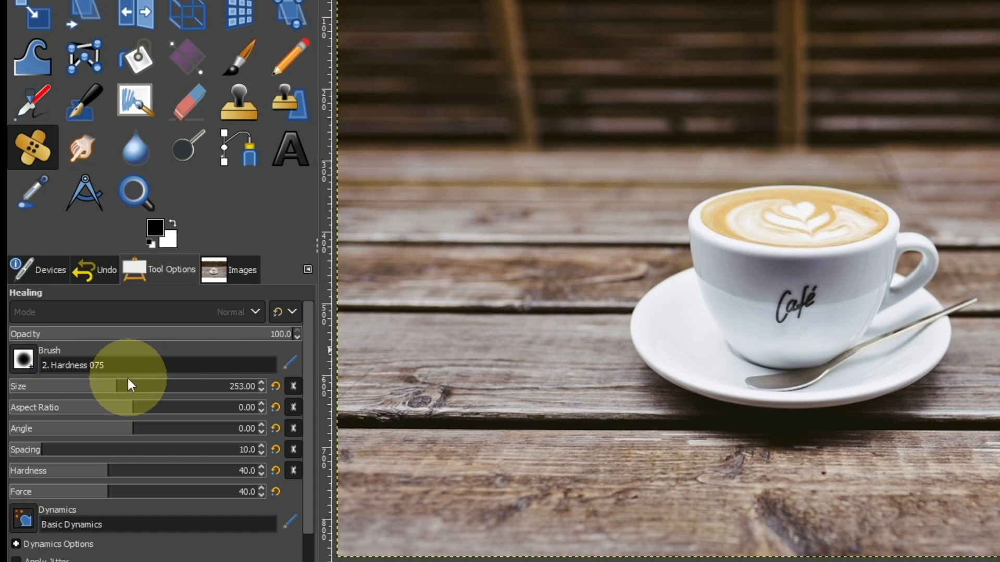
Set the healing brush to size 226, hardness 30 and force 30
{"action": "left_click_drag", "start_coordinate": [127, 385], "coordinate": [112, 385]}
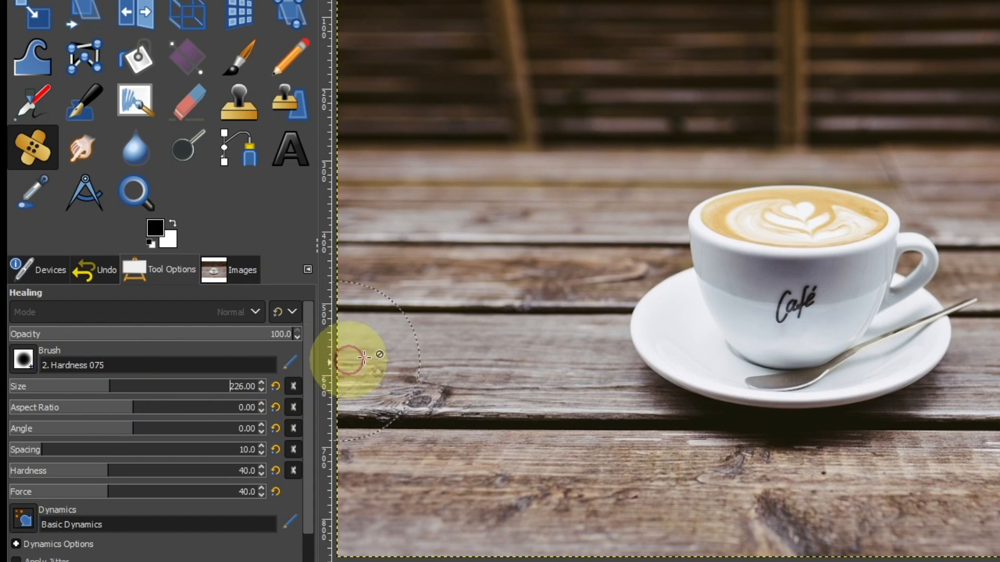
{"action": "mouse_move", "coordinate": [468, 327]}
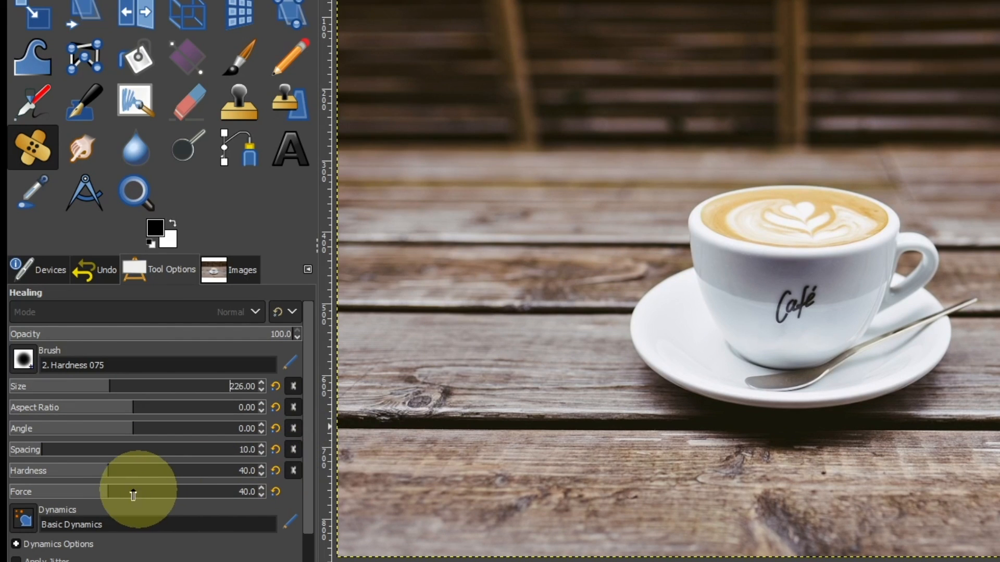
{"action": "left_click_drag", "start_coordinate": [112, 471], "coordinate": [93, 471]}
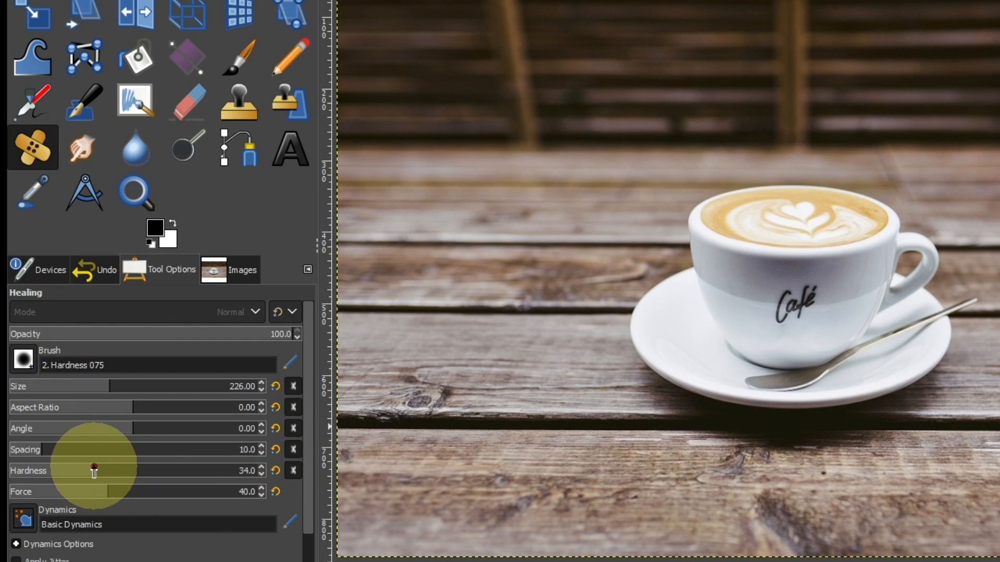
{"action": "left_click_drag", "start_coordinate": [93, 471], "coordinate": [83, 470]}
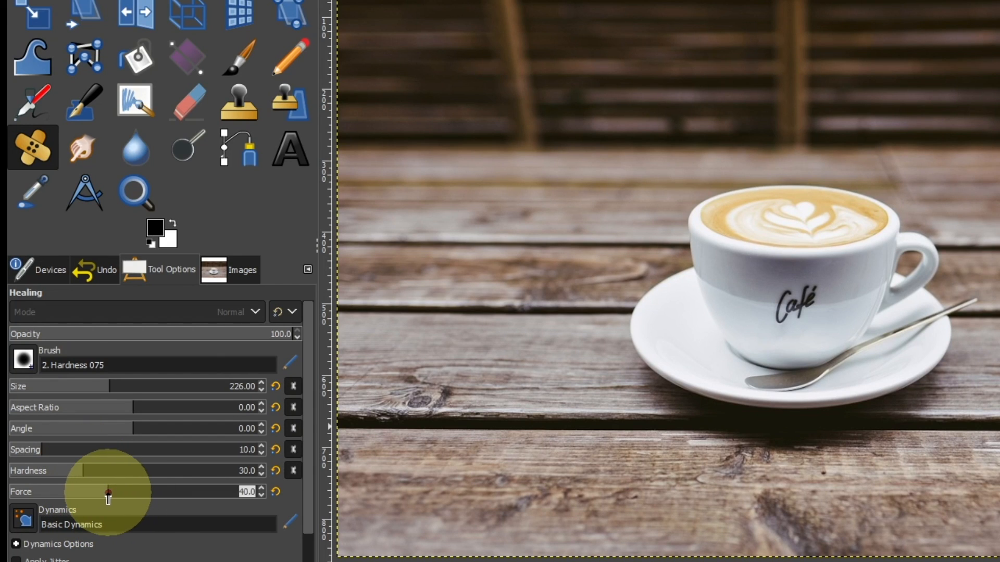
{"action": "left_click_drag", "start_coordinate": [107, 491], "coordinate": [96, 491]}
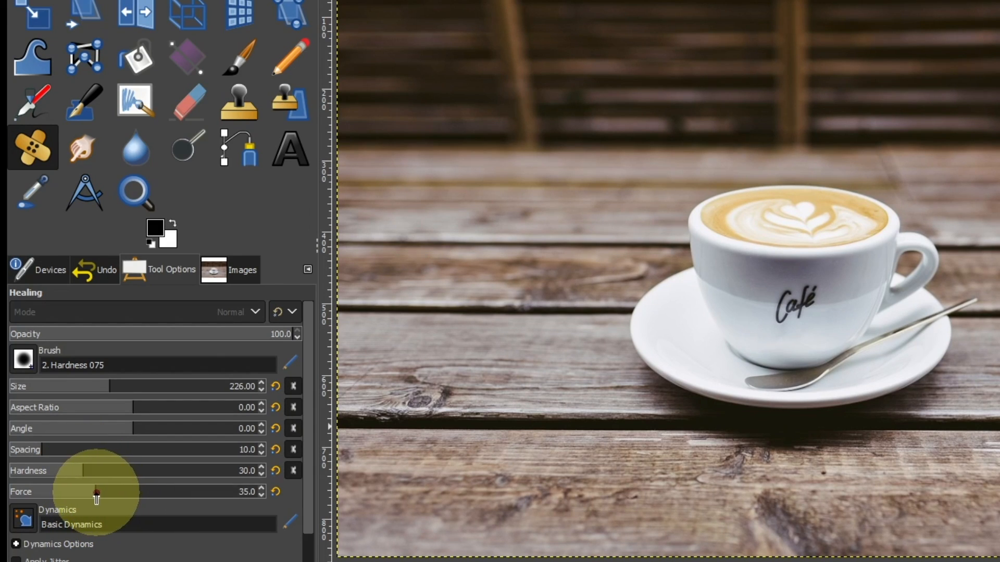
{"action": "left_click_drag", "start_coordinate": [95, 491], "coordinate": [83, 492]}
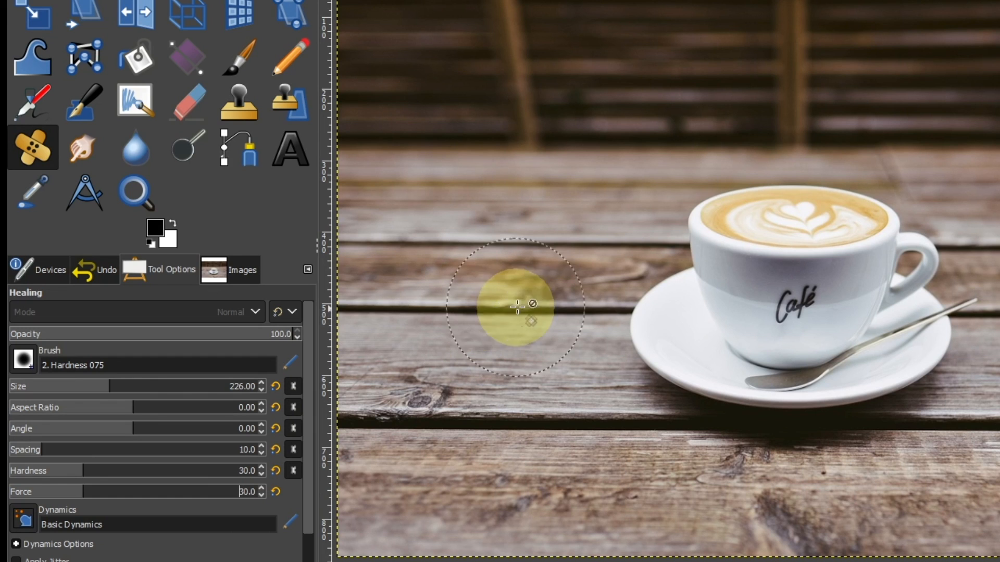
Sample bare wood left of the cup and heal over the cup's left side and saucer edge
{"action": "key", "text": "Ctrl"}
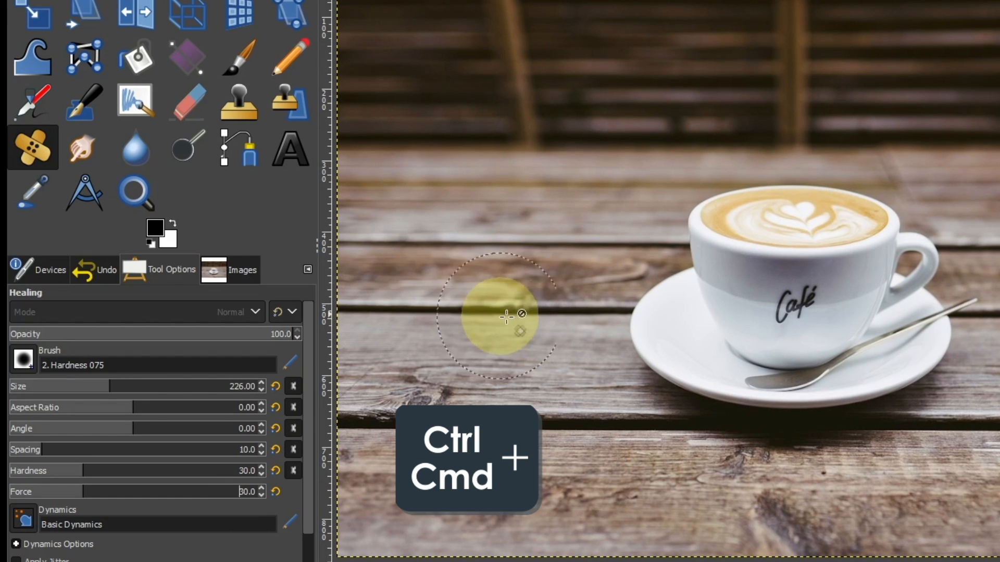
{"action": "mouse_move", "coordinate": [464, 311]}
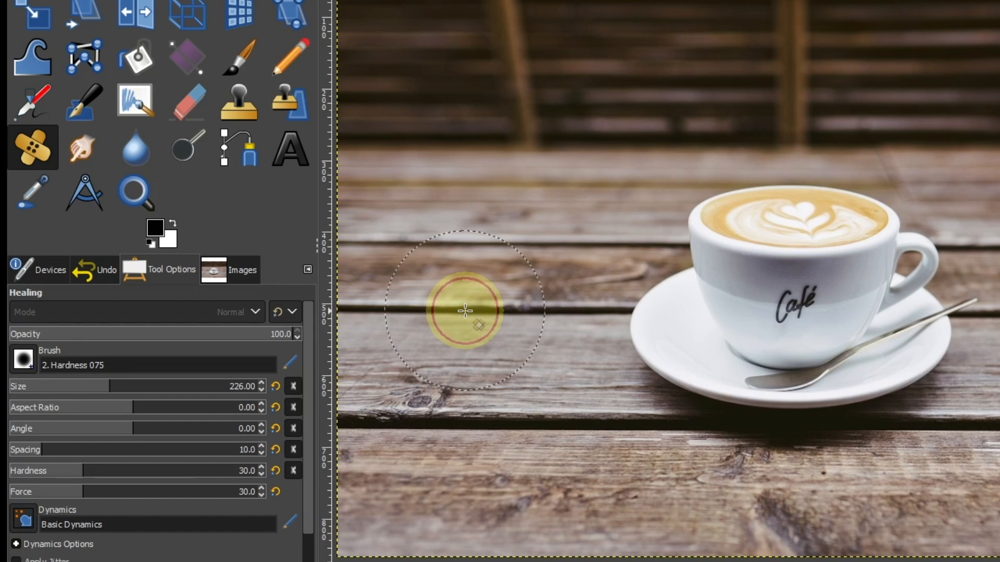
{"action": "left_click_drag", "start_coordinate": [465, 310], "coordinate": [525, 310]}
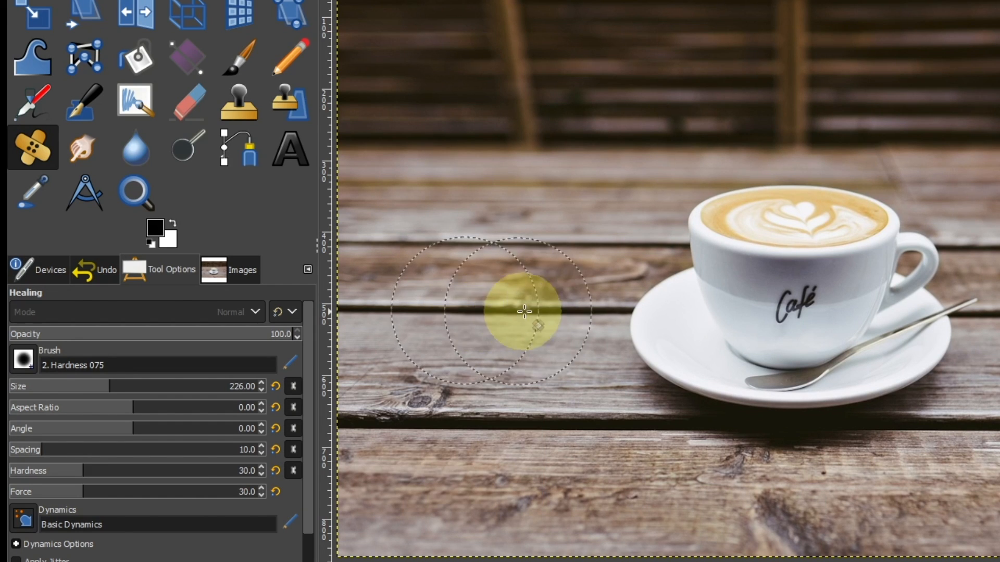
{"action": "left_click_drag", "start_coordinate": [523, 311], "coordinate": [637, 310]}
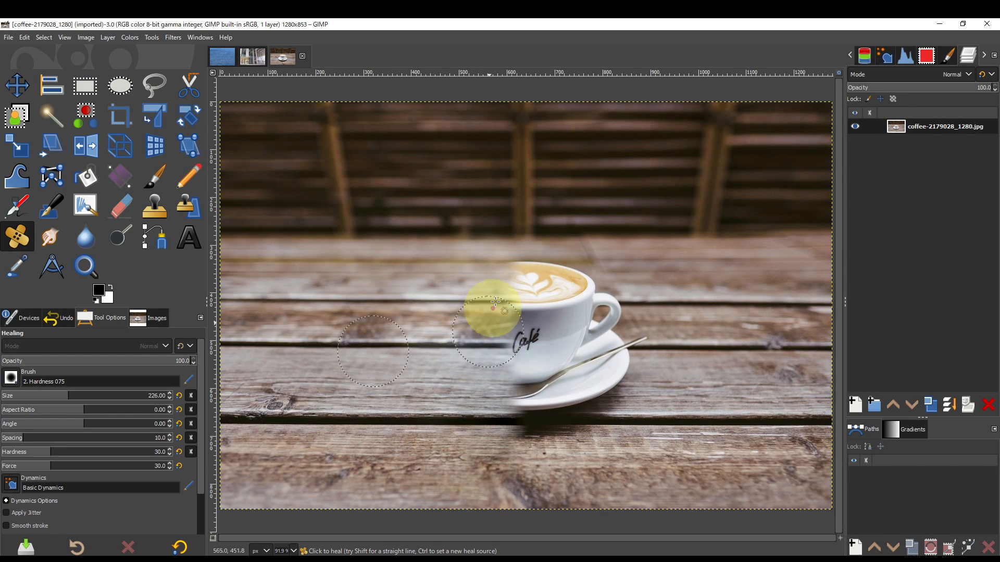
{"action": "left_click", "coordinate": [498, 240]}
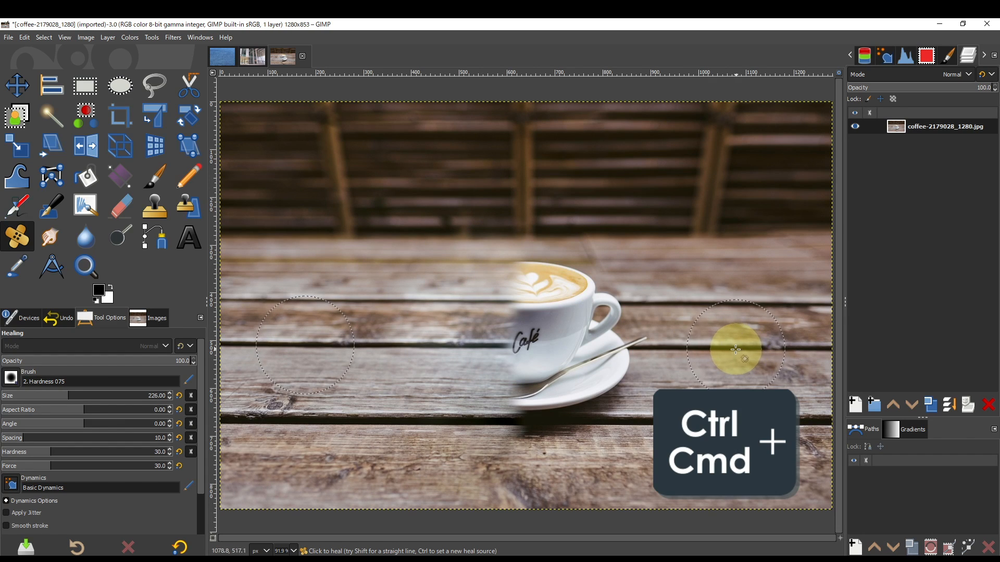
Sample clean table on the right and heal away the saucer, spoon and remaining cup
{"action": "left_click", "coordinate": [735, 349]}
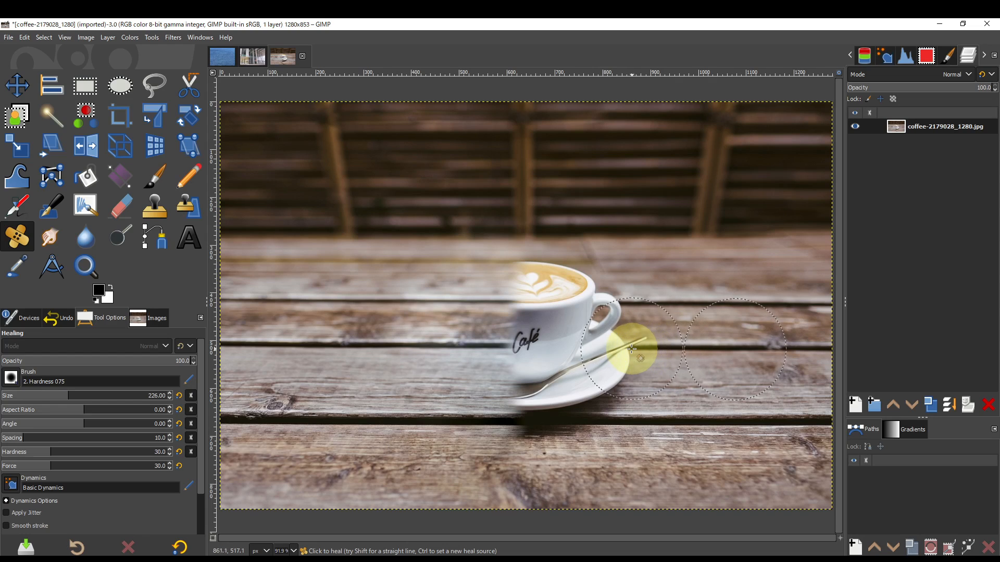
{"action": "left_click", "coordinate": [631, 349]}
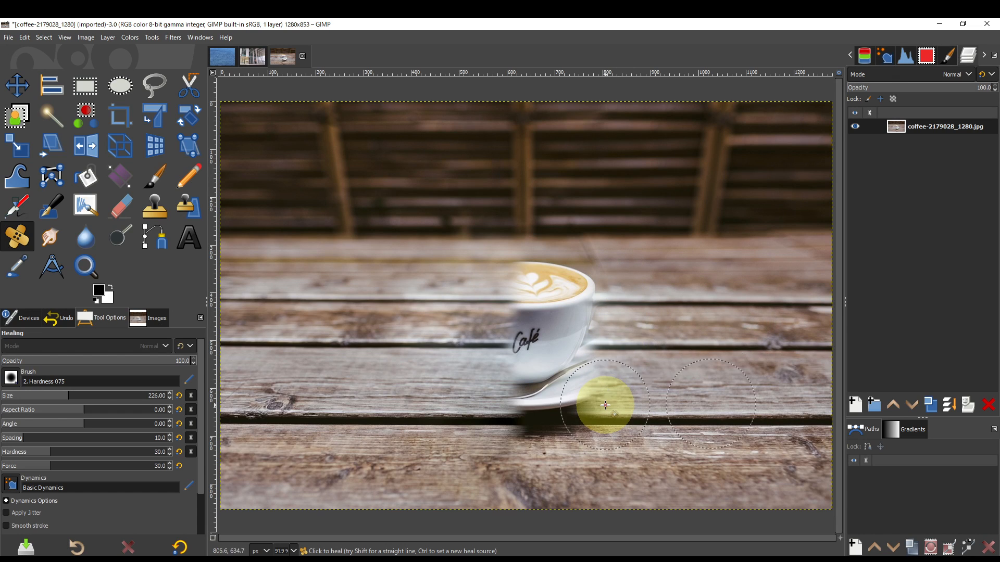
{"action": "left_click_drag", "start_coordinate": [605, 405], "coordinate": [593, 273]}
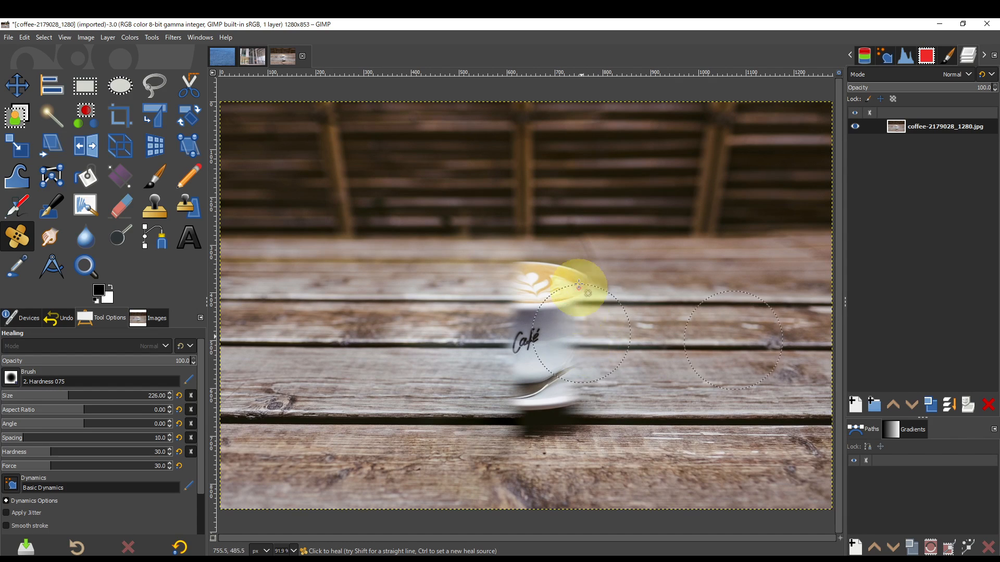
{"action": "left_click_drag", "start_coordinate": [577, 287], "coordinate": [561, 400]}
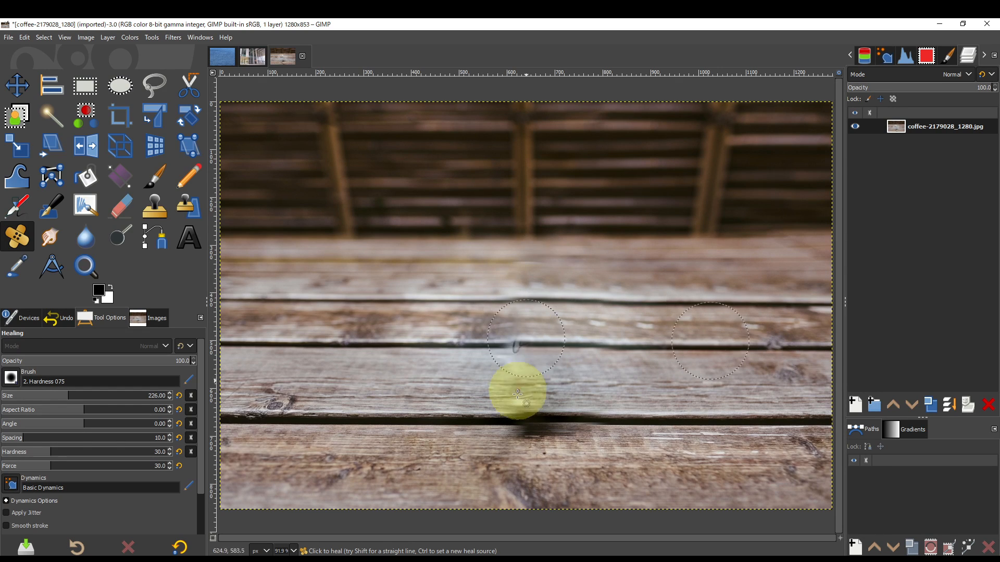
{"action": "left_click_drag", "start_coordinate": [518, 394], "coordinate": [563, 417]}
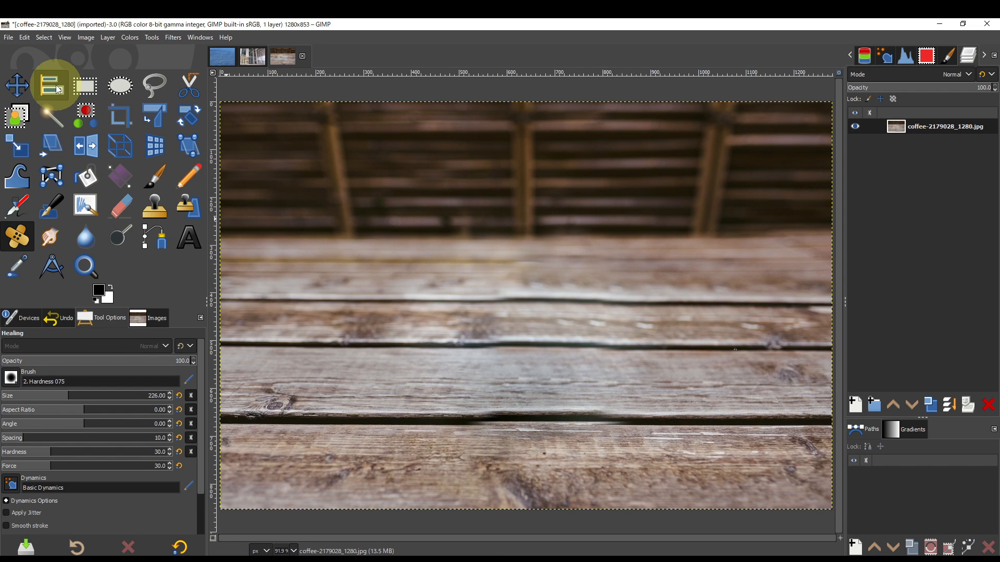
Show the photo of the woman in front of the glass office building
{"action": "left_click", "coordinate": [16, 86]}
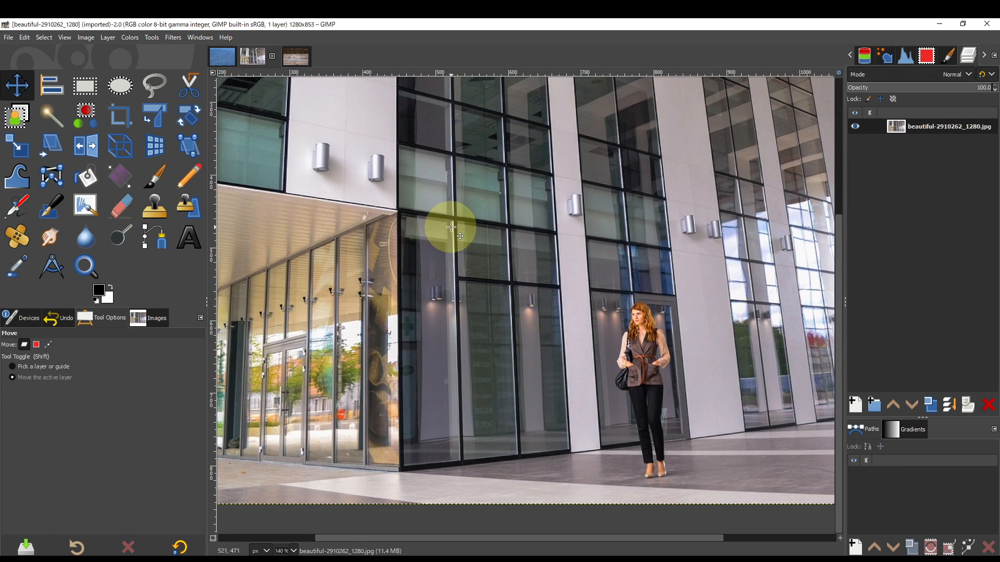
{"action": "mouse_move", "coordinate": [597, 477]}
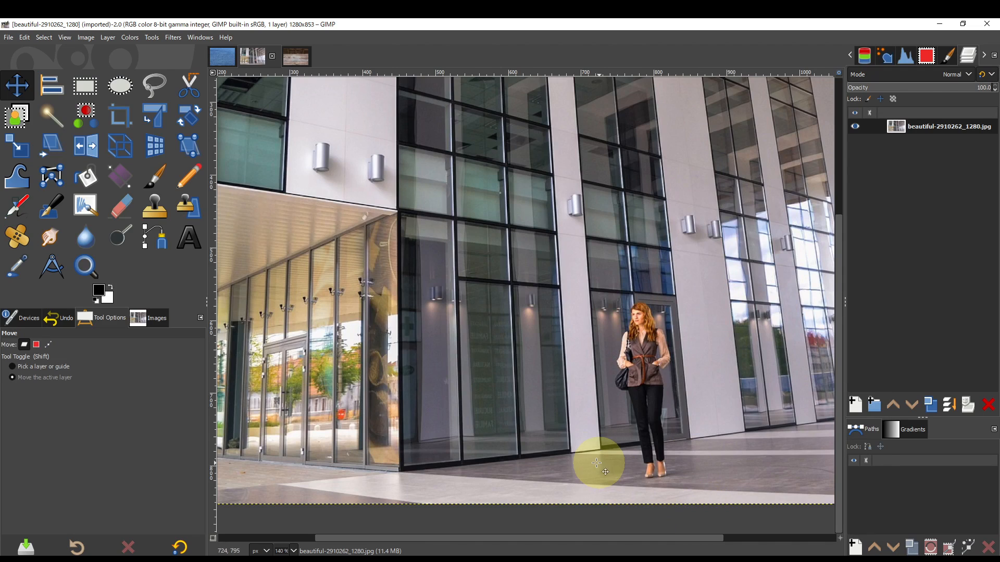
{"action": "mouse_move", "coordinate": [672, 507]}
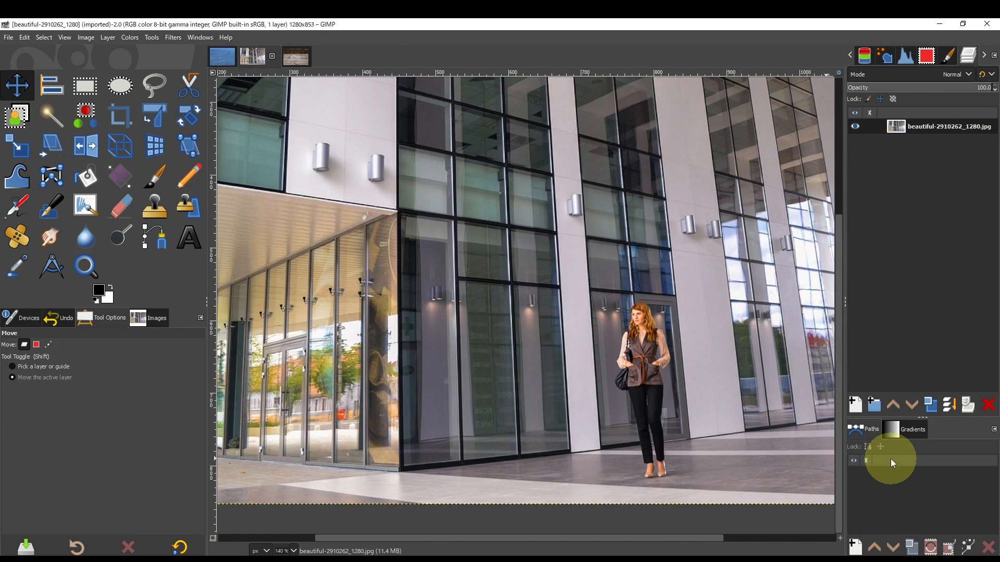
{"action": "mouse_move", "coordinate": [478, 335]}
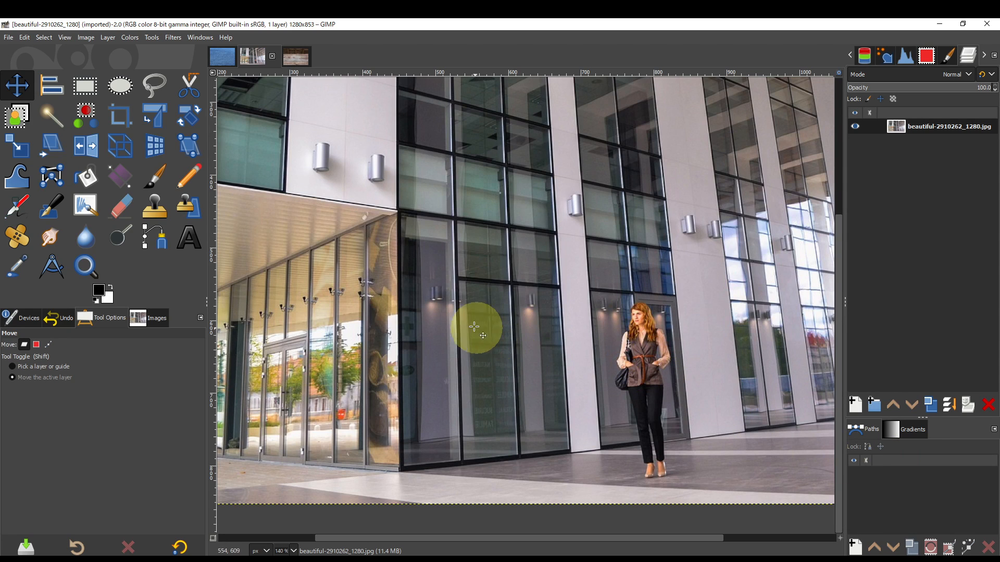
{"action": "mouse_move", "coordinate": [433, 389]}
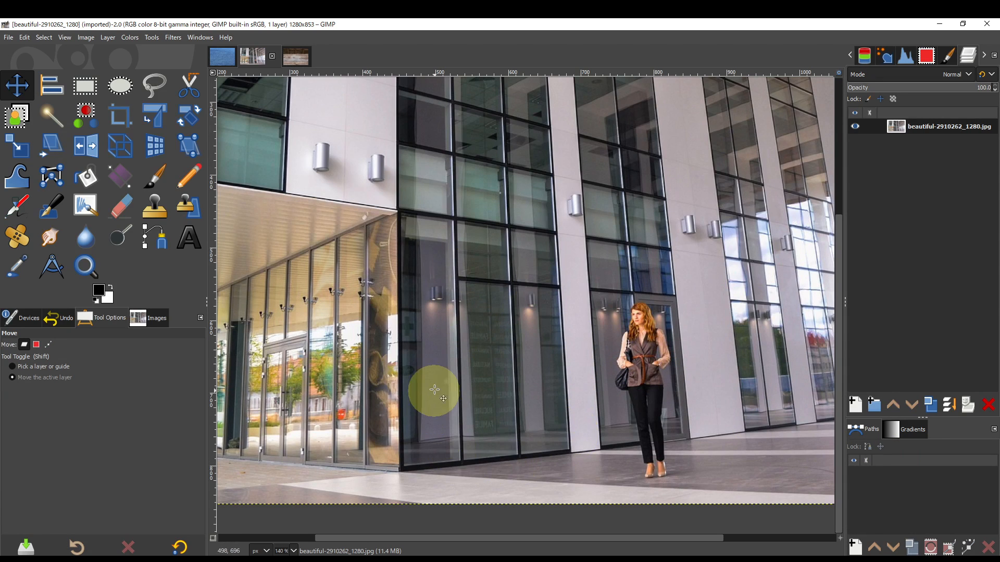
{"action": "mouse_move", "coordinate": [581, 390]}
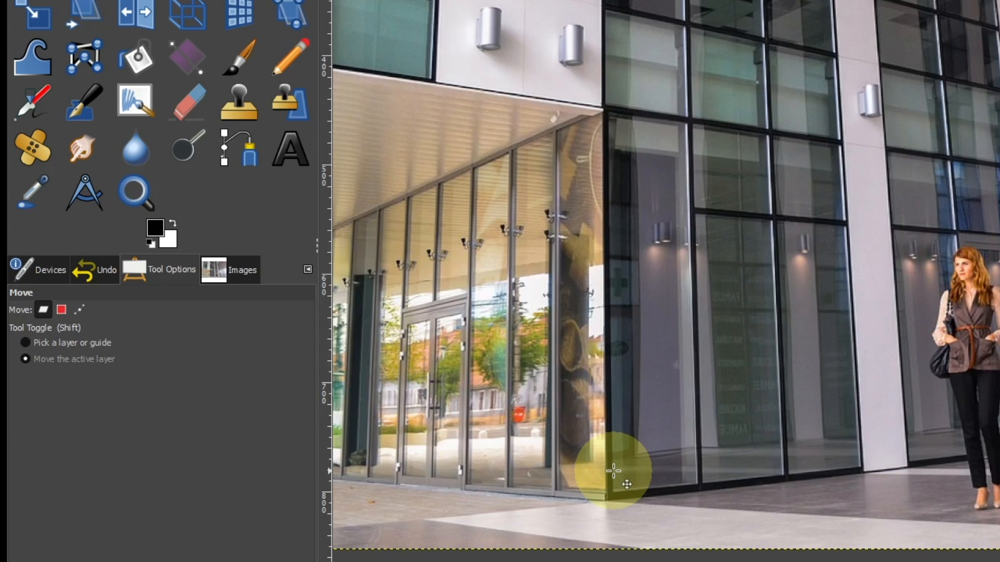
{"action": "mouse_move", "coordinate": [239, 149]}
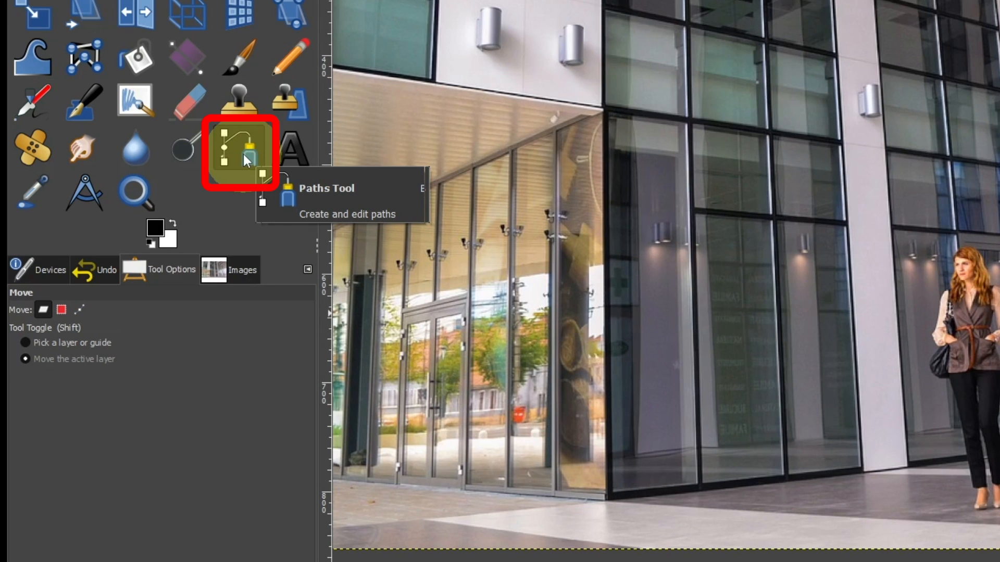
Draw a four-corner path around the empty window panel and turn it into a selection
{"action": "left_click", "coordinate": [241, 151]}
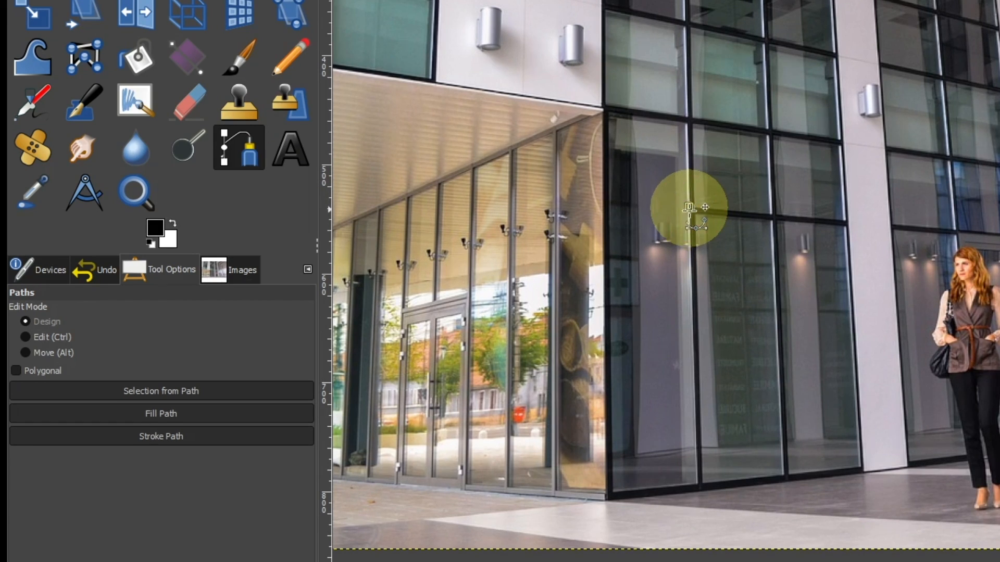
{"action": "mouse_move", "coordinate": [698, 500]}
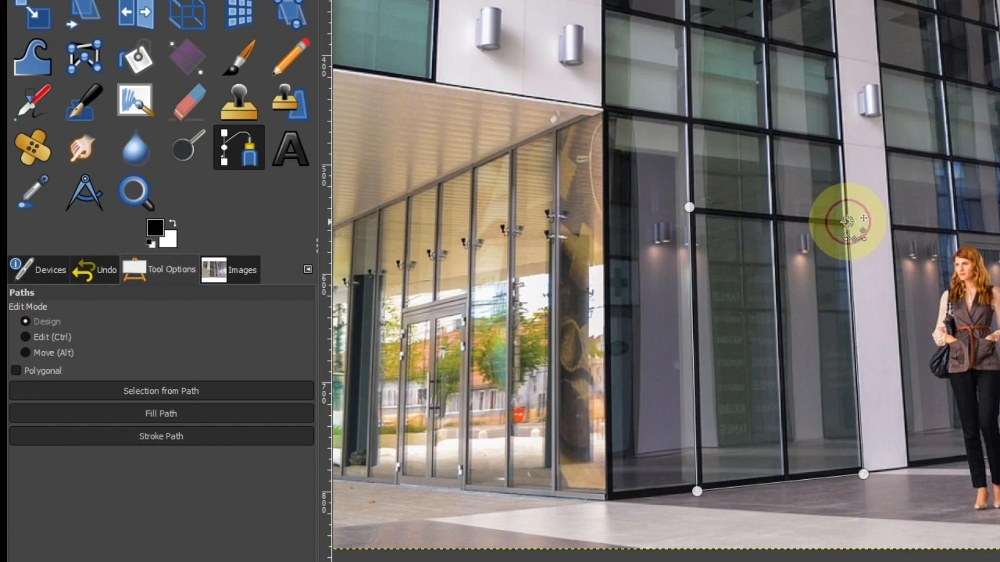
{"action": "key", "text": "Enter"}
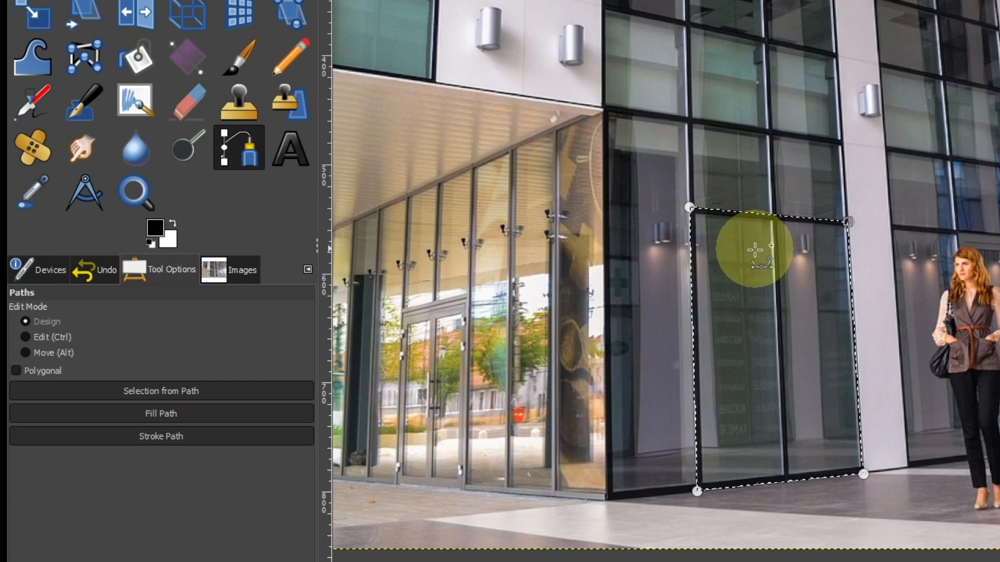
Copy the selected panel, paste it and anchor it as a new Pasted Layer
{"action": "right_click", "coordinate": [727, 271]}
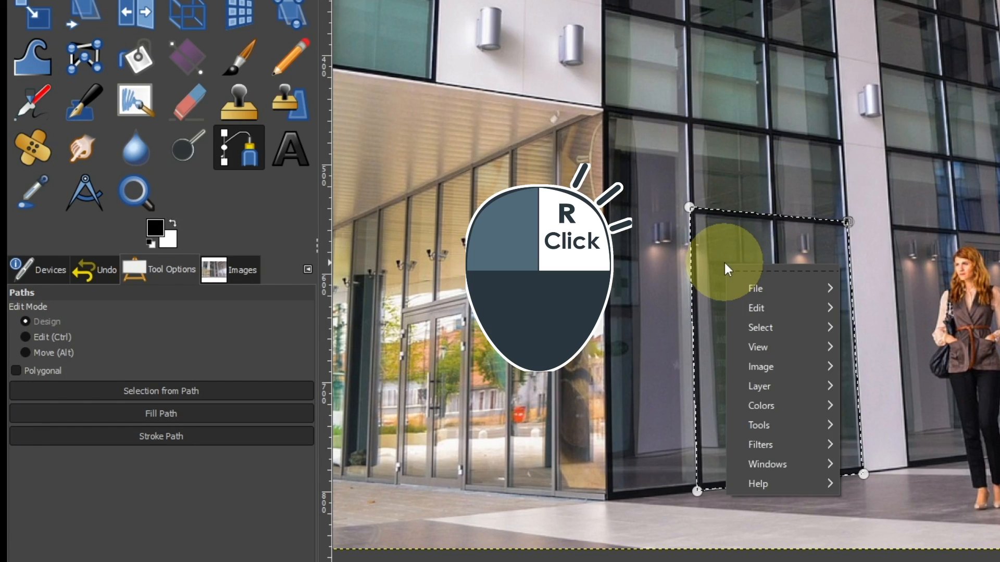
{"action": "mouse_move", "coordinate": [756, 309]}
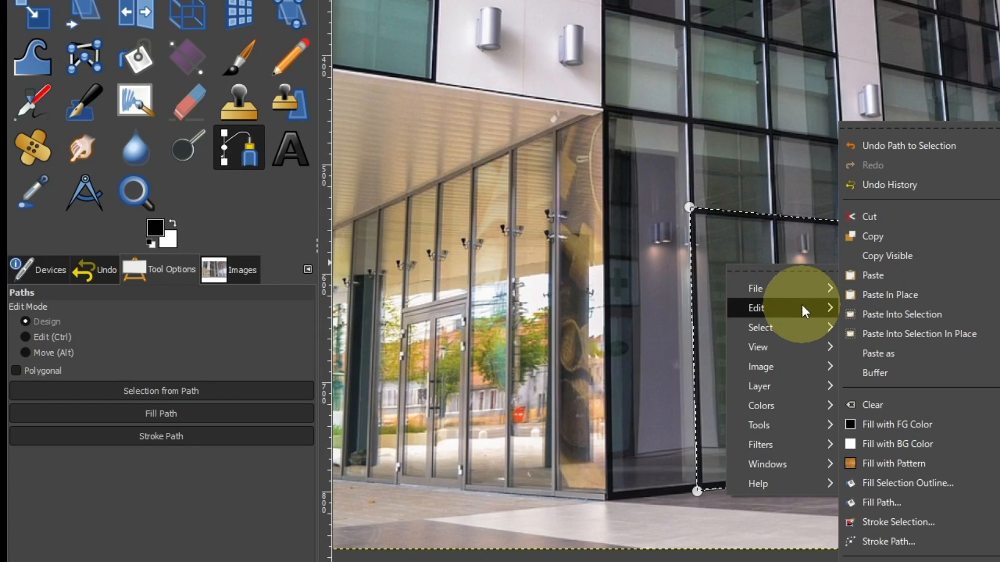
{"action": "mouse_move", "coordinate": [888, 256]}
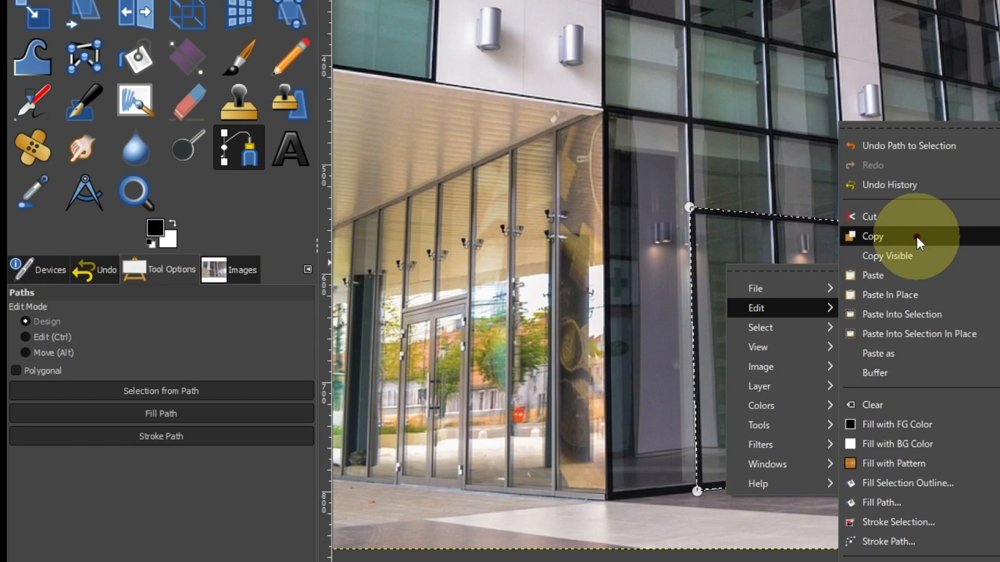
{"action": "left_click", "coordinate": [872, 236]}
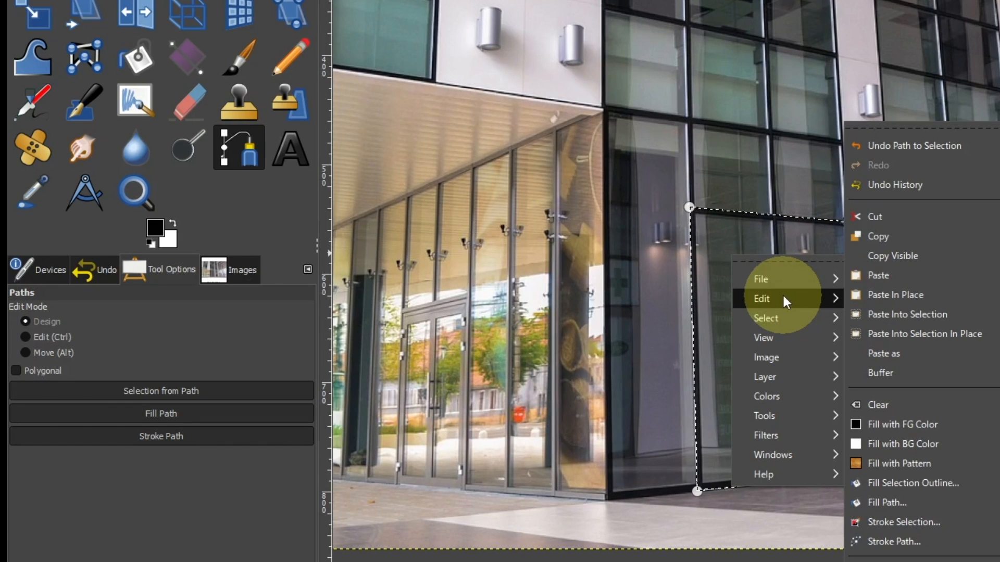
{"action": "mouse_move", "coordinate": [926, 281]}
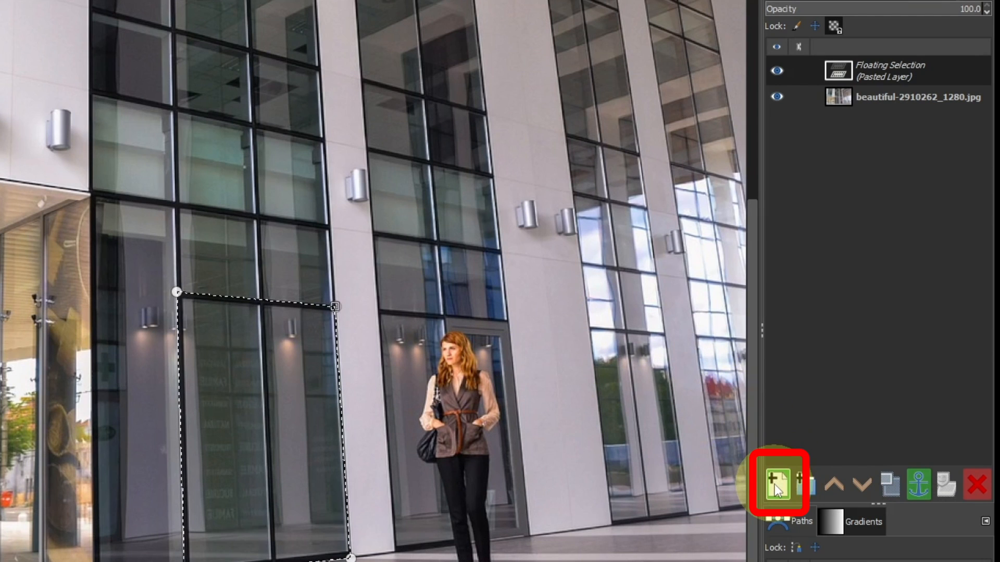
{"action": "mouse_move", "coordinate": [777, 491]}
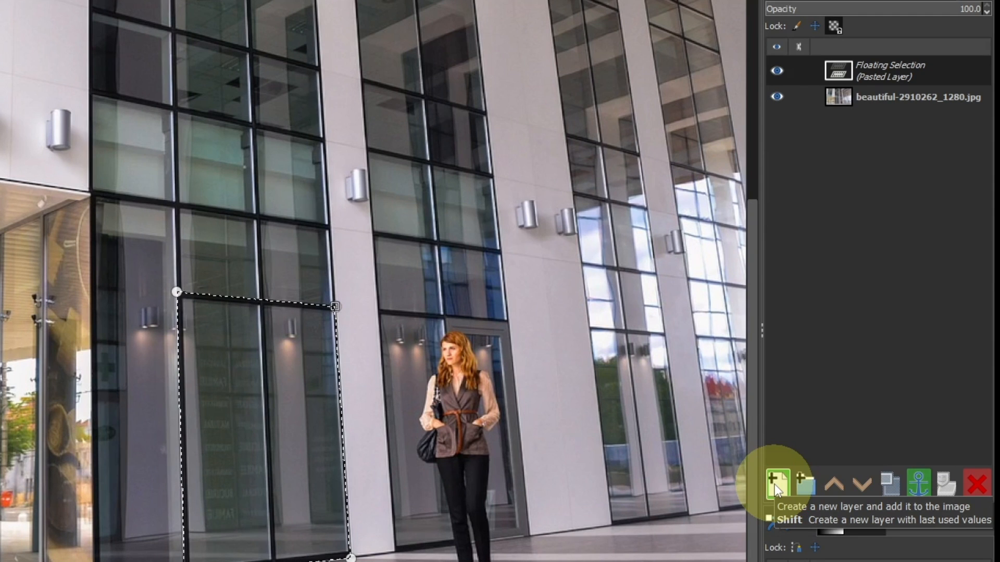
{"action": "left_click", "coordinate": [774, 483]}
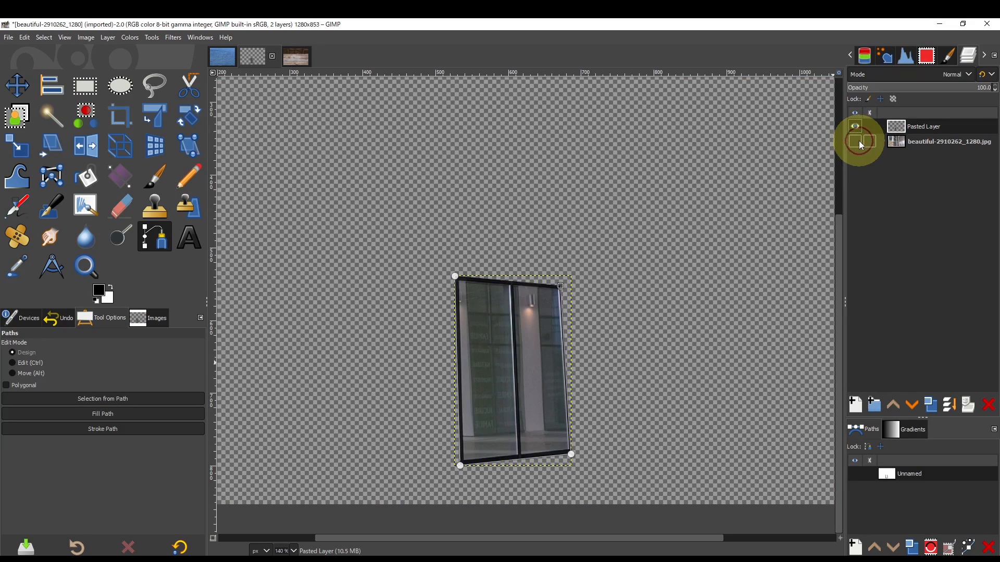
Toggle the original photo layer off and on to check the pasted panel
{"action": "left_click", "coordinate": [854, 142]}
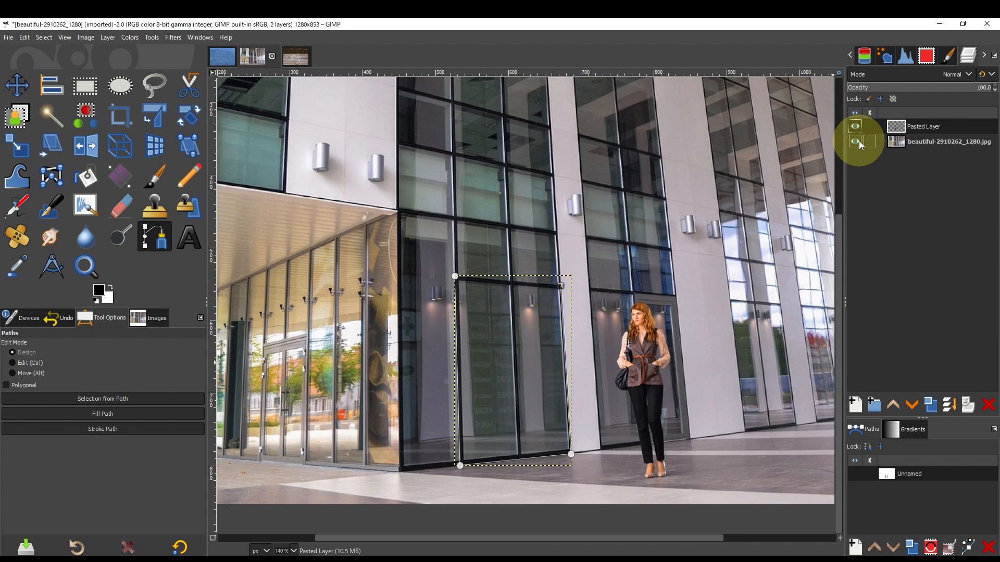
{"action": "left_click", "coordinate": [854, 142]}
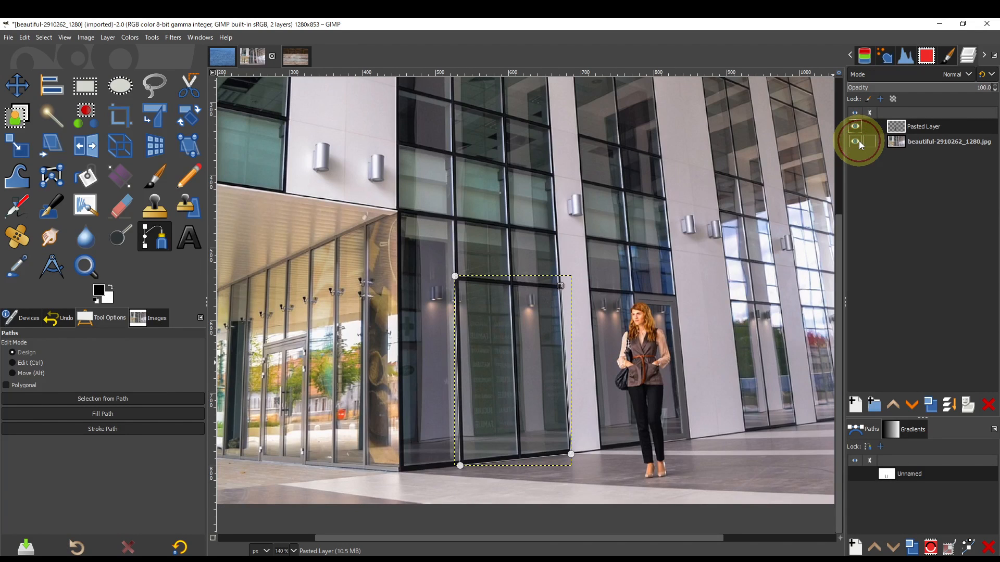
Move the pasted panel layer rightward until it covers the woman in the doorway
{"action": "left_click", "coordinate": [17, 84]}
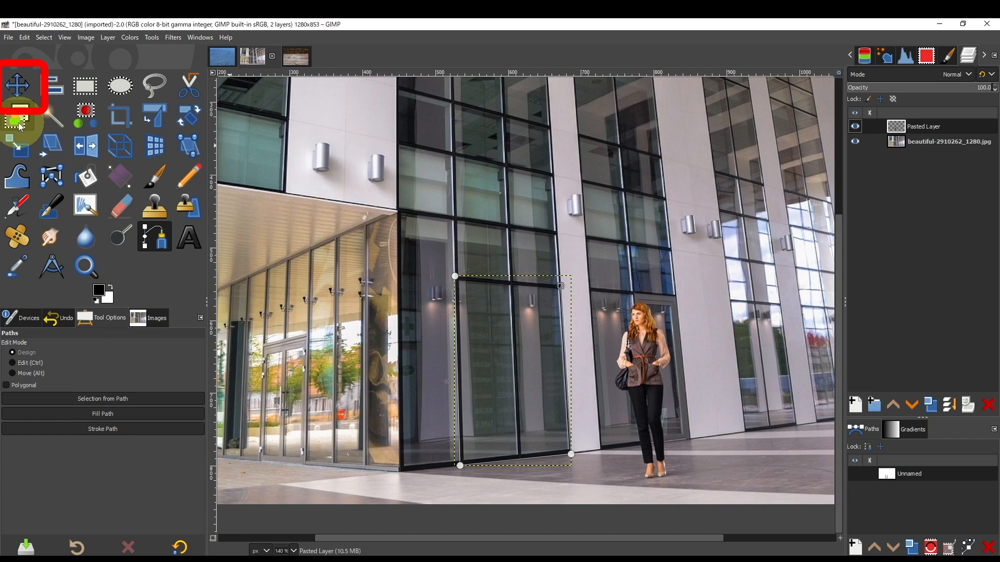
{"action": "left_click", "coordinate": [21, 83]}
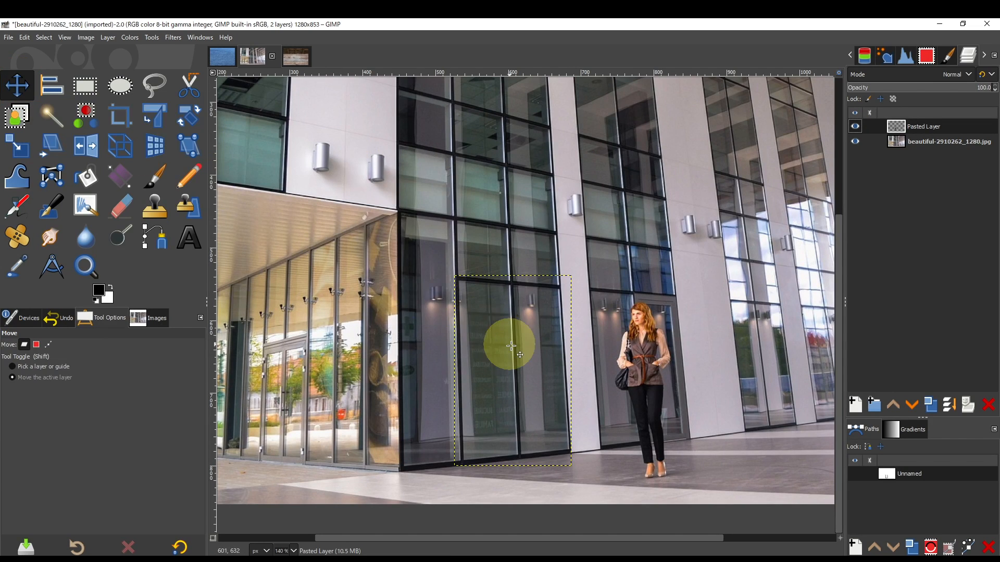
{"action": "left_click_drag", "start_coordinate": [510, 346], "coordinate": [595, 354]}
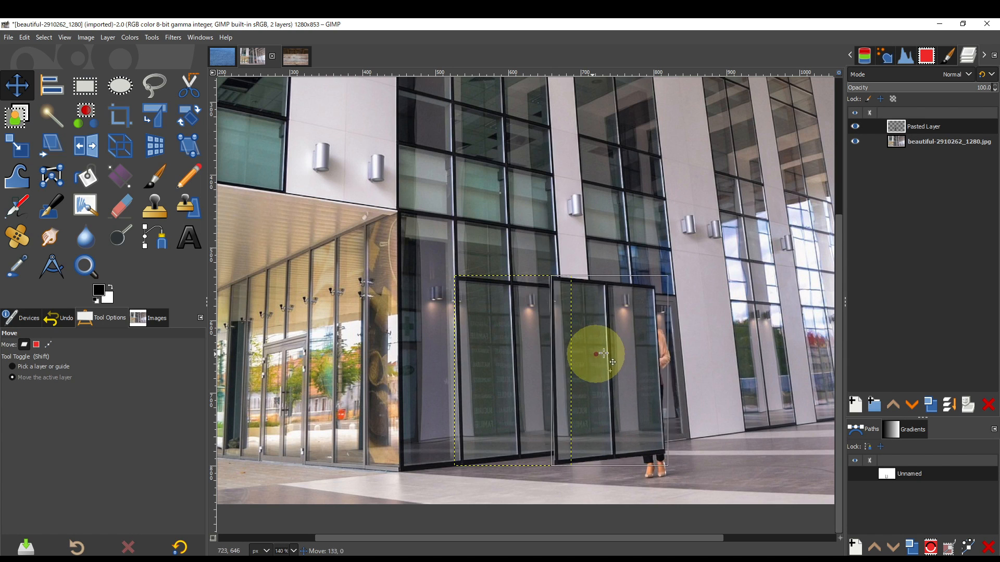
{"action": "left_click_drag", "start_coordinate": [595, 354], "coordinate": [646, 337]}
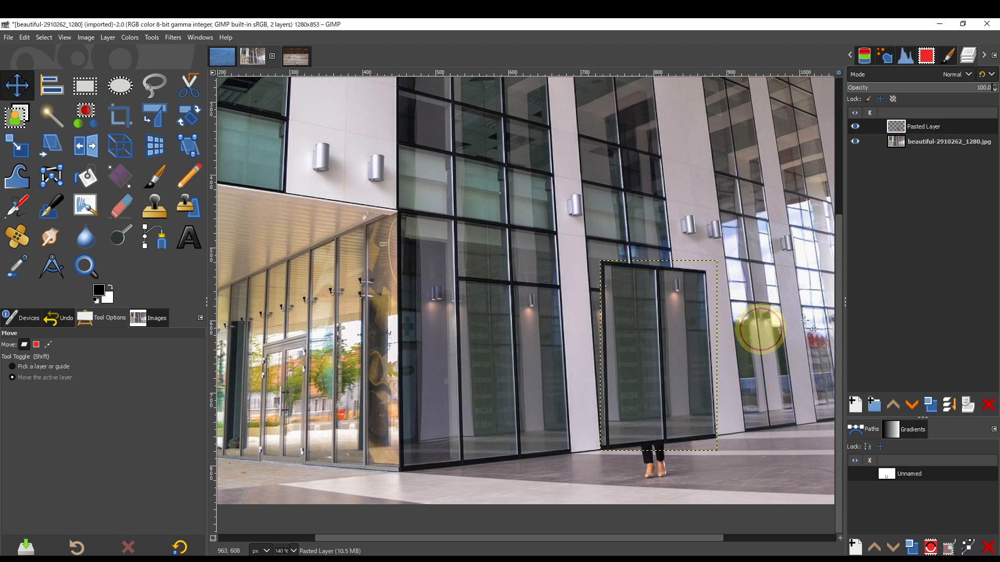
Toggle the pasted panel's visibility to compare with the original
{"action": "left_click", "coordinate": [855, 126]}
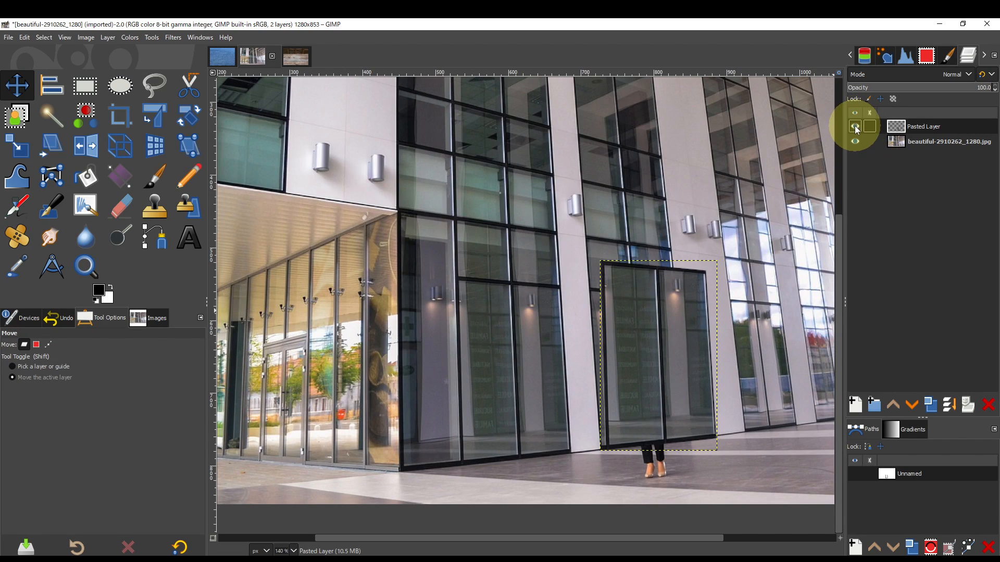
{"action": "left_click", "coordinate": [854, 126]}
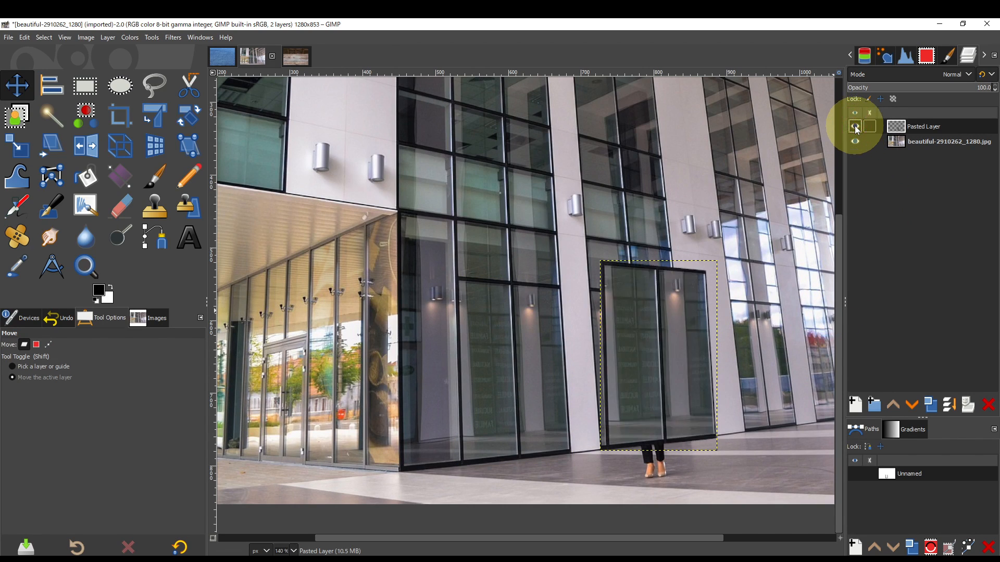
Perspective-warp the panel so all four corners sit on the window frame, then apply
{"action": "left_click", "coordinate": [855, 126]}
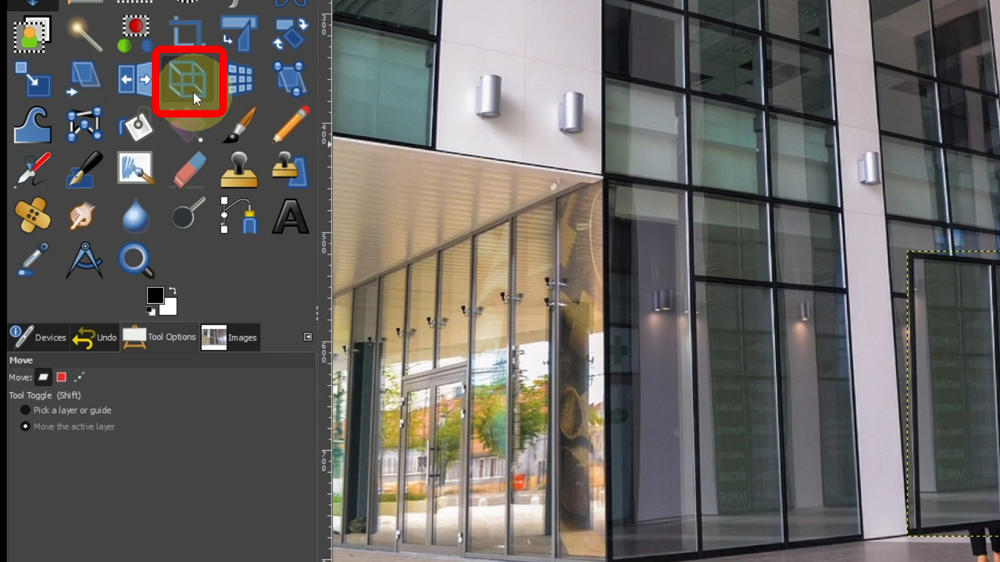
{"action": "mouse_move", "coordinate": [192, 95]}
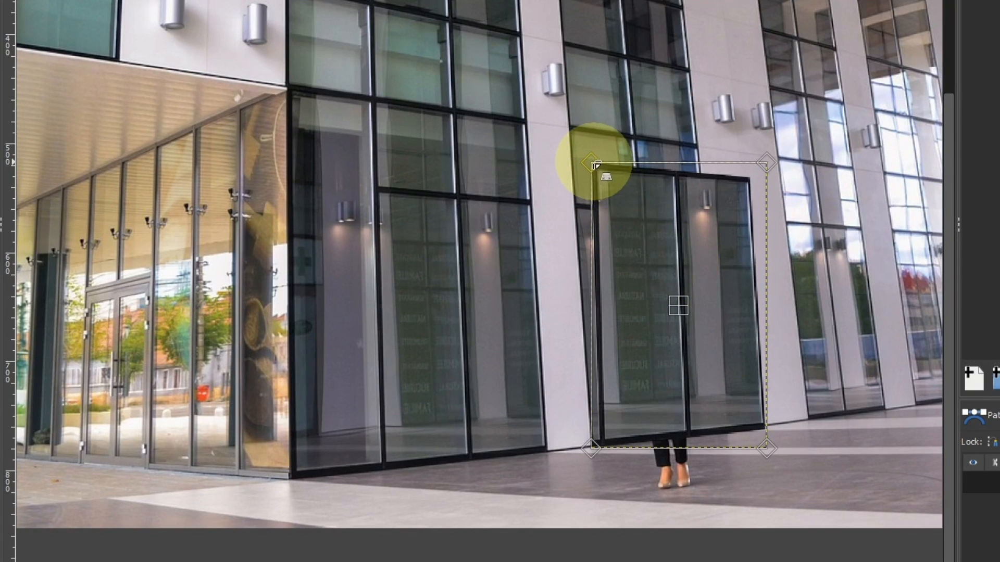
{"action": "left_click_drag", "start_coordinate": [587, 165], "coordinate": [577, 204]}
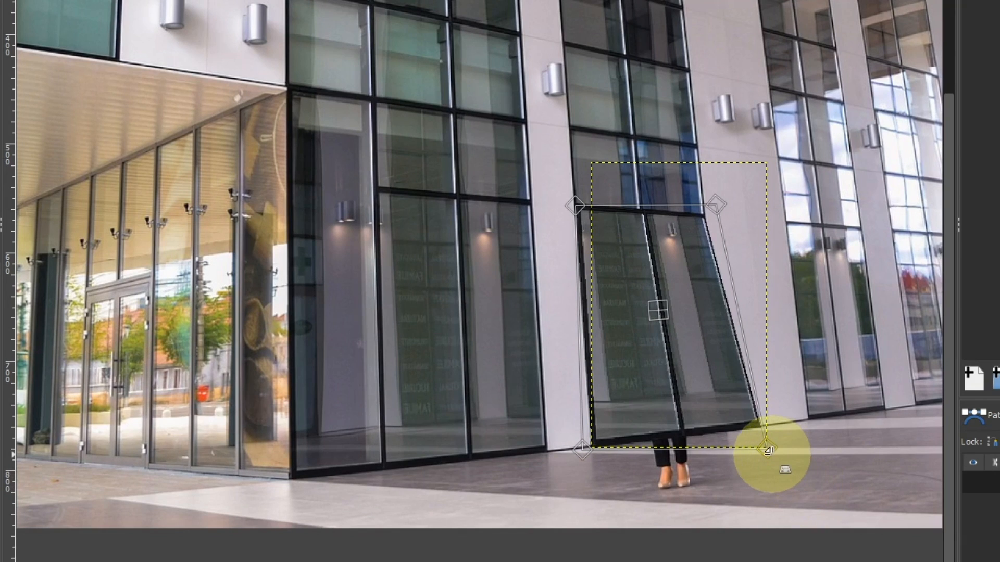
{"action": "left_click_drag", "start_coordinate": [765, 450], "coordinate": [730, 446]}
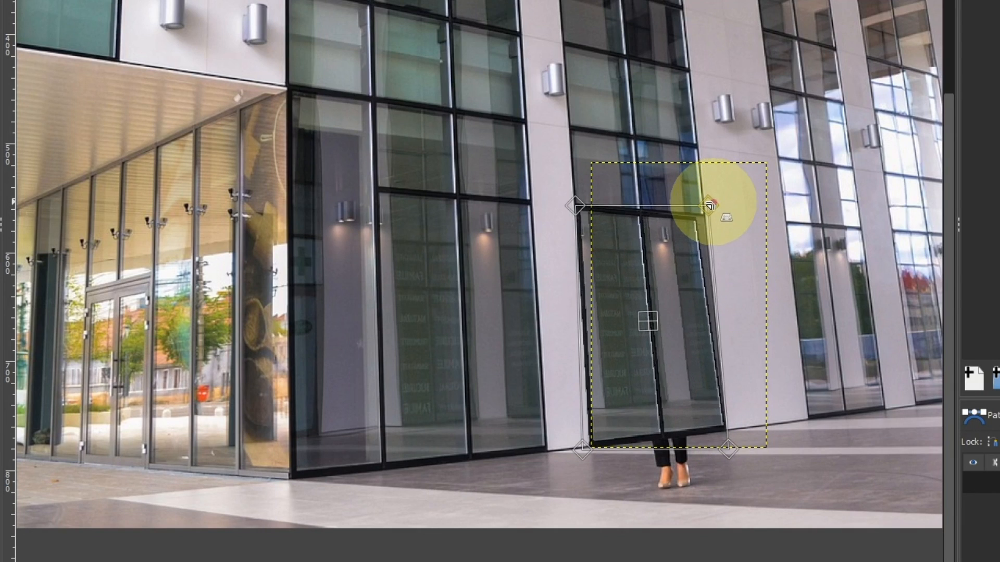
{"action": "left_click_drag", "start_coordinate": [709, 207], "coordinate": [717, 200]}
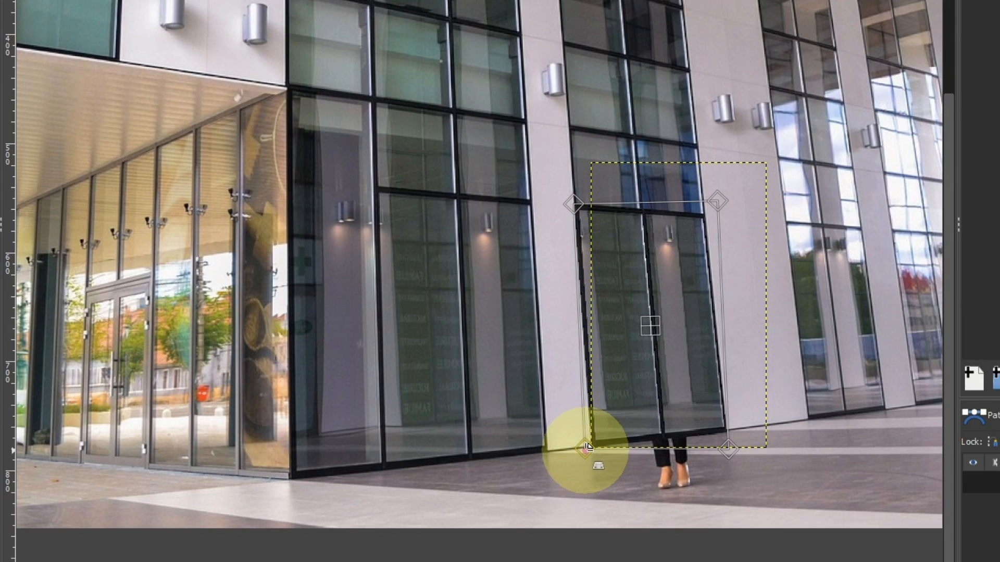
{"action": "left_click_drag", "start_coordinate": [586, 450], "coordinate": [727, 450]}
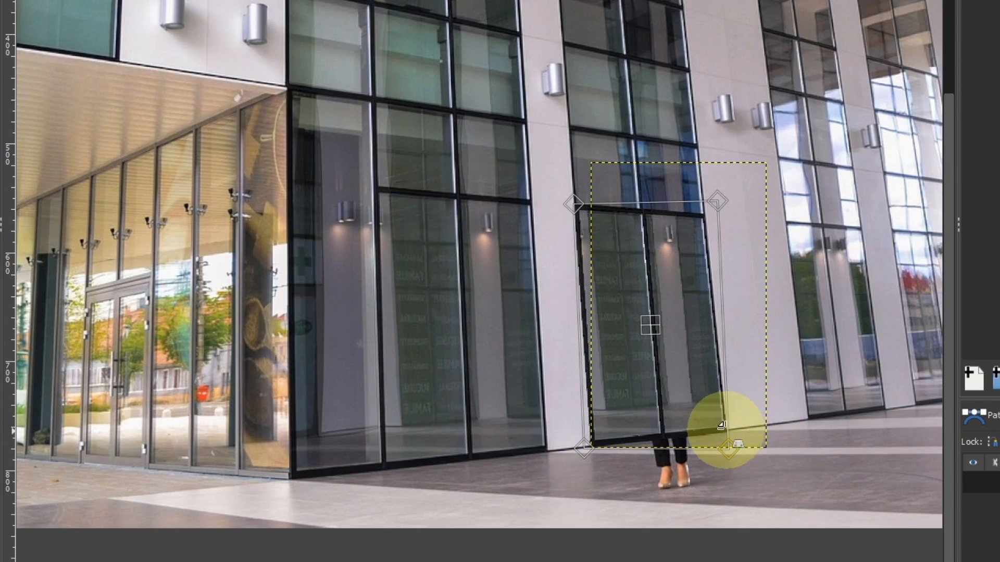
{"action": "key", "text": "Enter"}
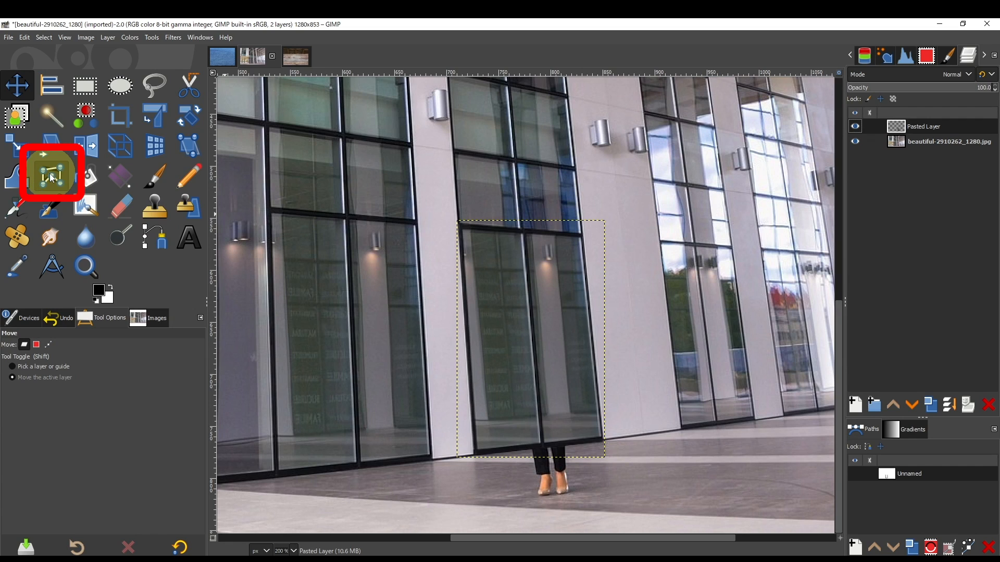
{"action": "mouse_move", "coordinate": [52, 179]}
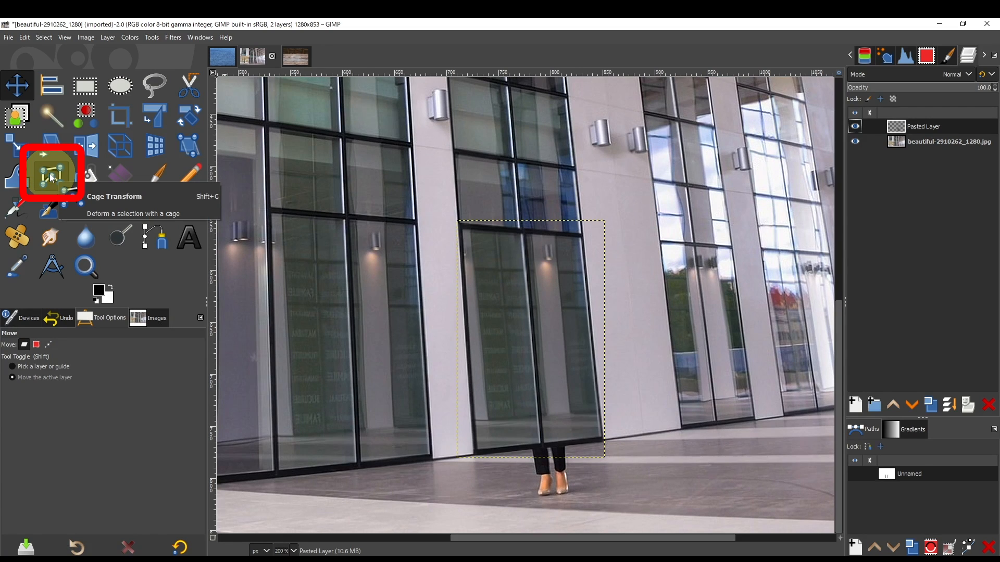
{"action": "left_click", "coordinate": [50, 172]}
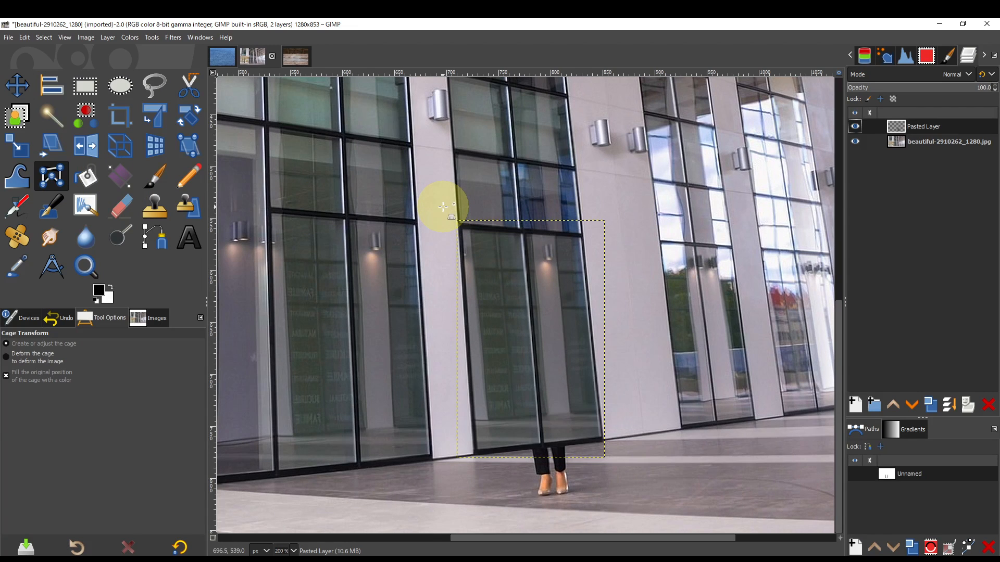
{"action": "left_click", "coordinate": [855, 126]}
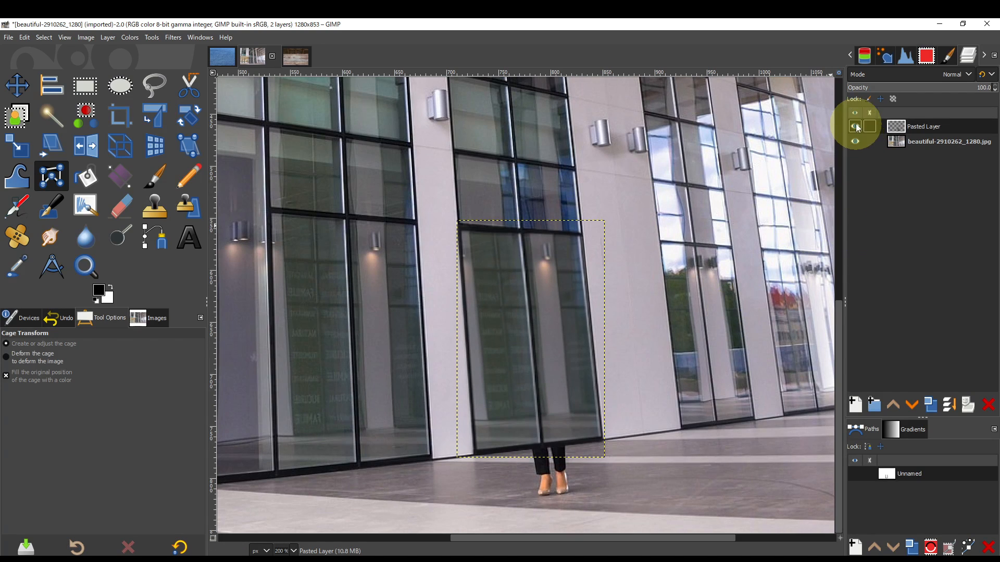
{"action": "left_click", "coordinate": [854, 126]}
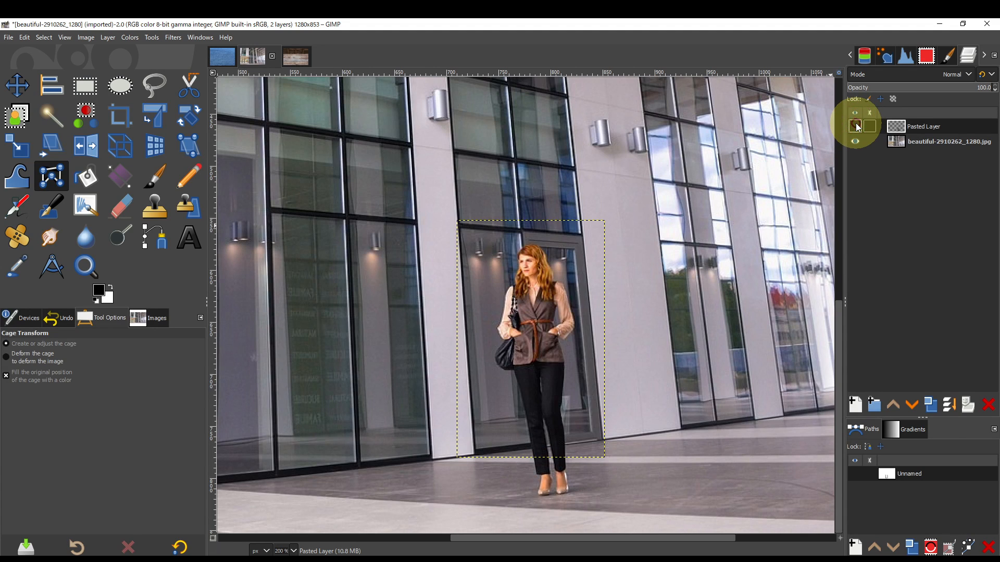
{"action": "left_click", "coordinate": [854, 126]}
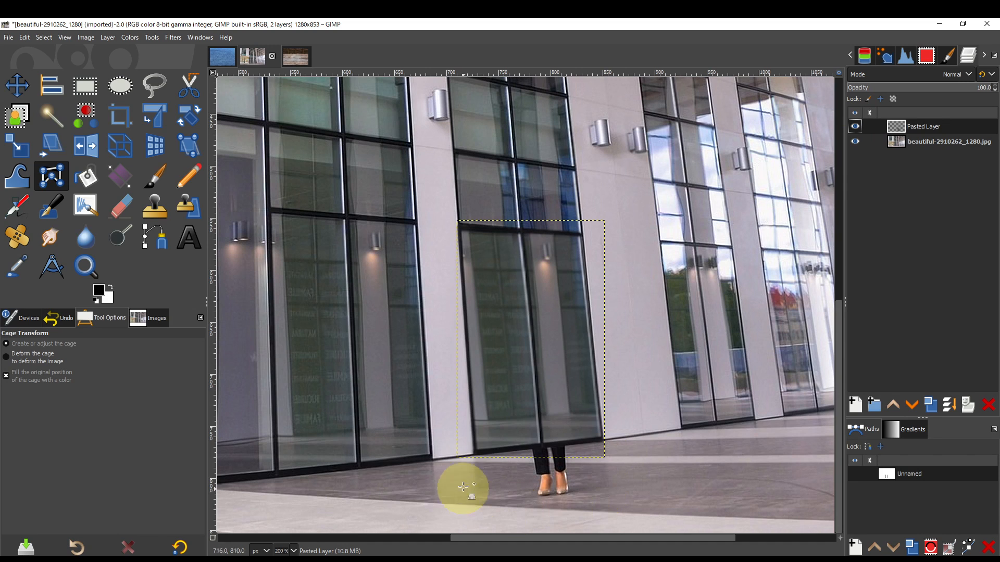
{"action": "mouse_move", "coordinate": [602, 512]}
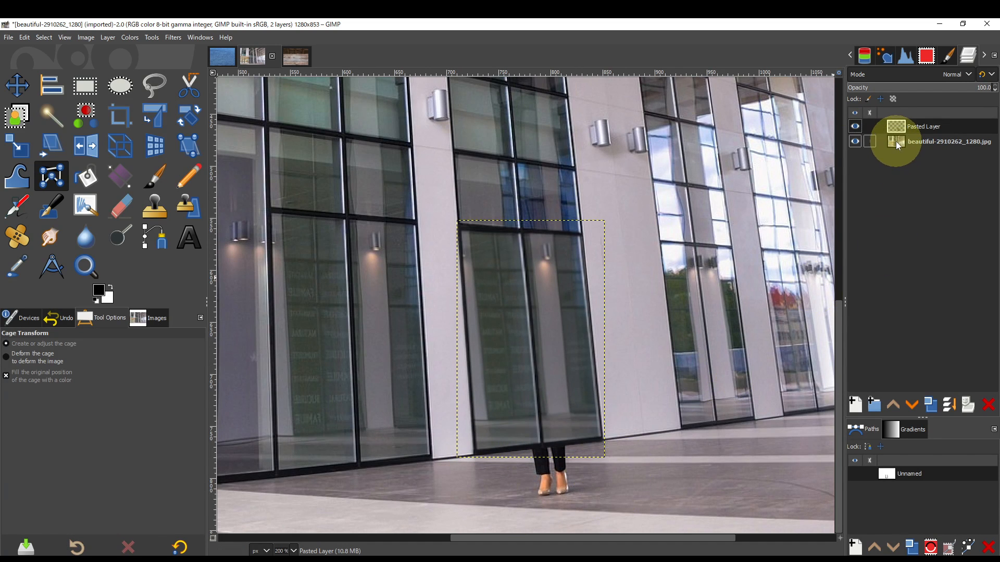
Activate the original layer and ready the Healing tool at hardness 30 for the floor
{"action": "left_click", "coordinate": [950, 141]}
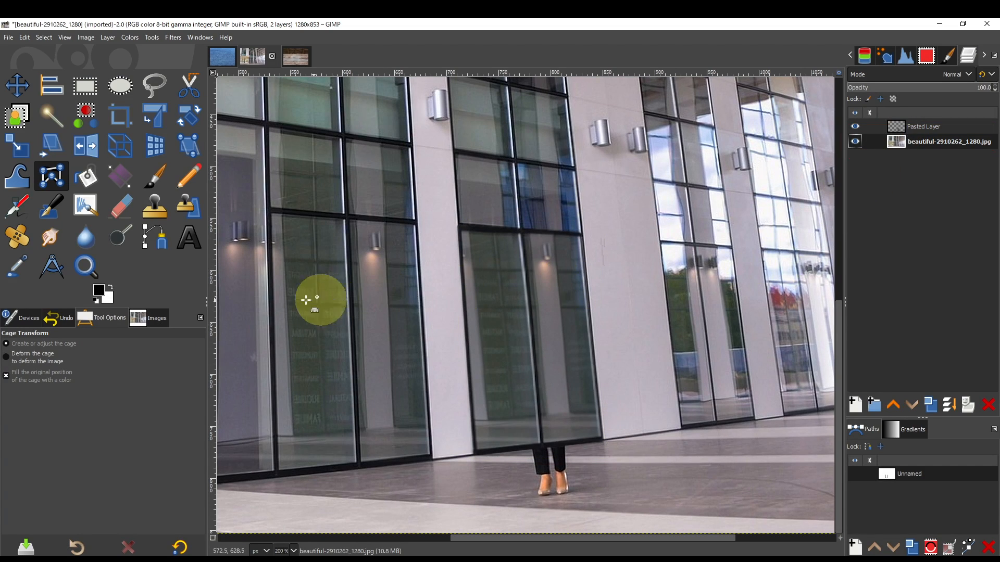
{"action": "mouse_move", "coordinate": [32, 92]}
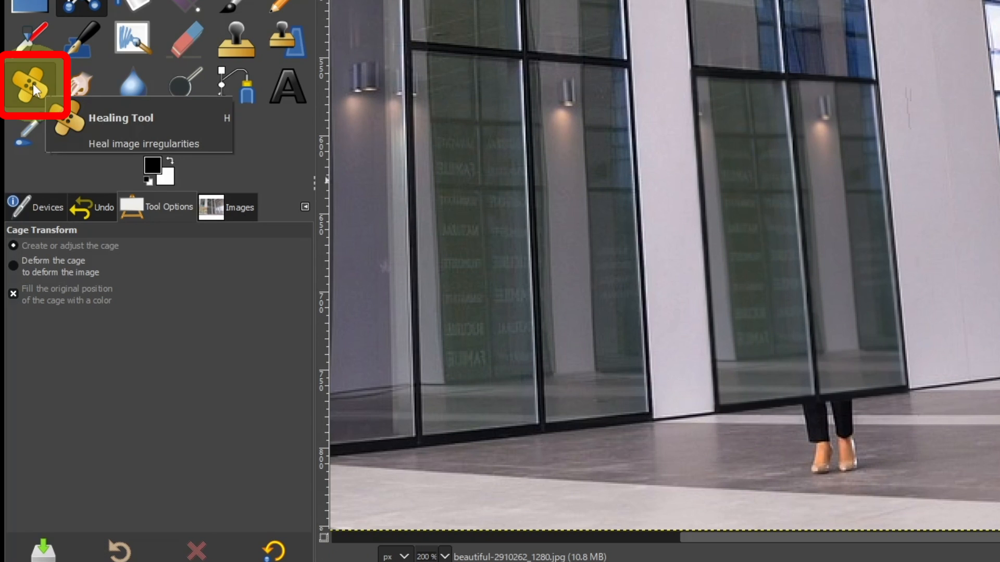
{"action": "left_click", "coordinate": [33, 85]}
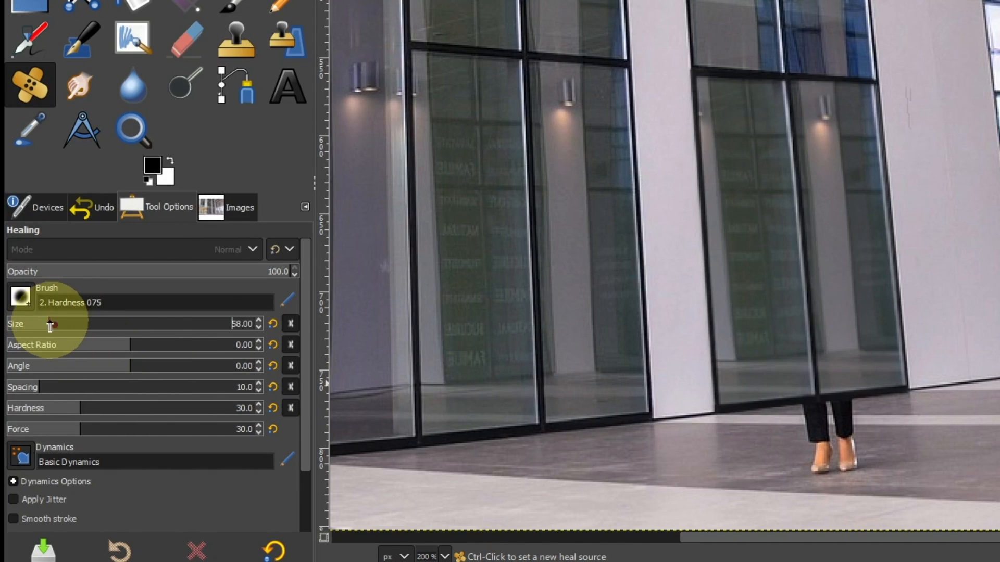
{"action": "mouse_move", "coordinate": [766, 458]}
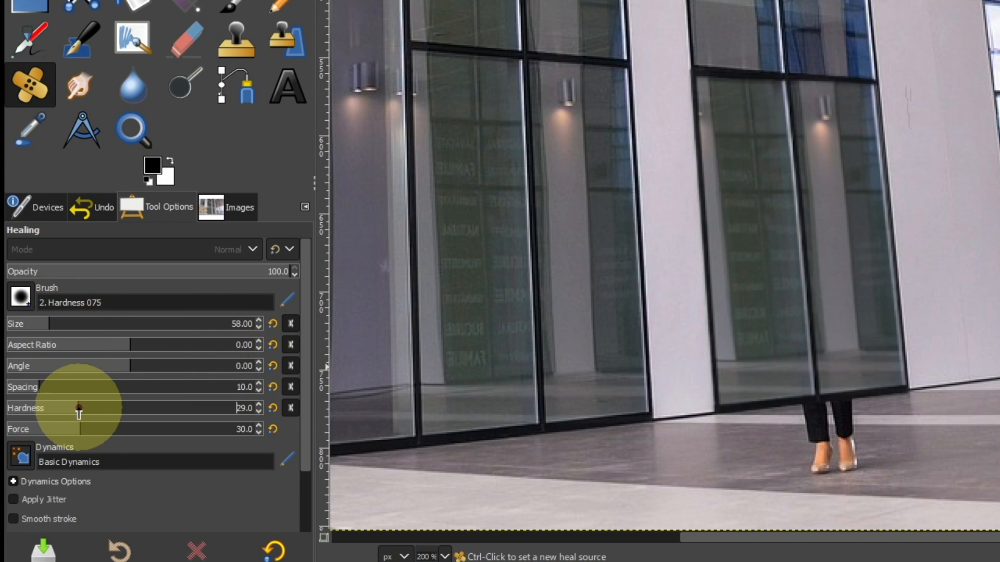
{"action": "left_click_drag", "start_coordinate": [81, 408], "coordinate": [75, 408]}
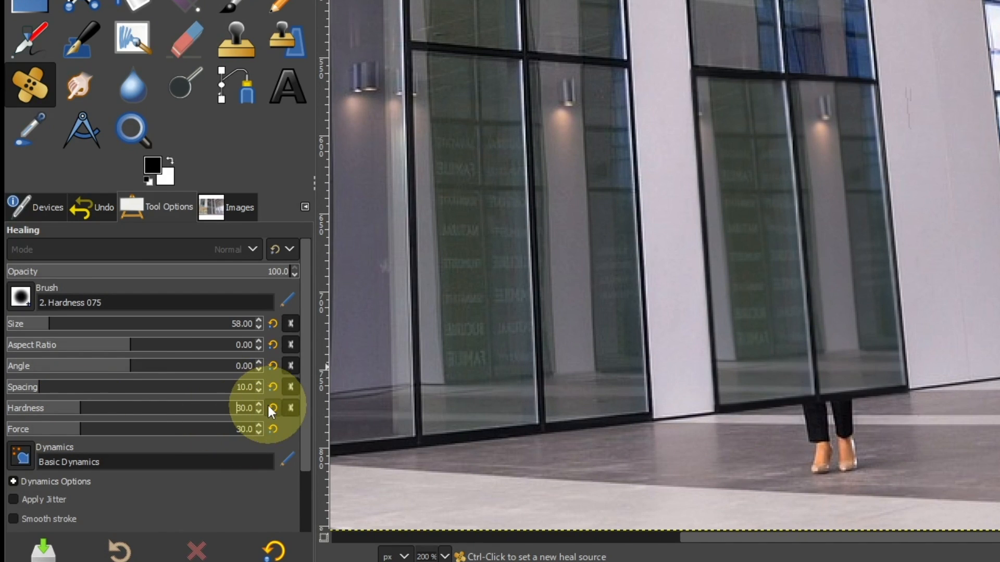
{"action": "mouse_move", "coordinate": [758, 428]}
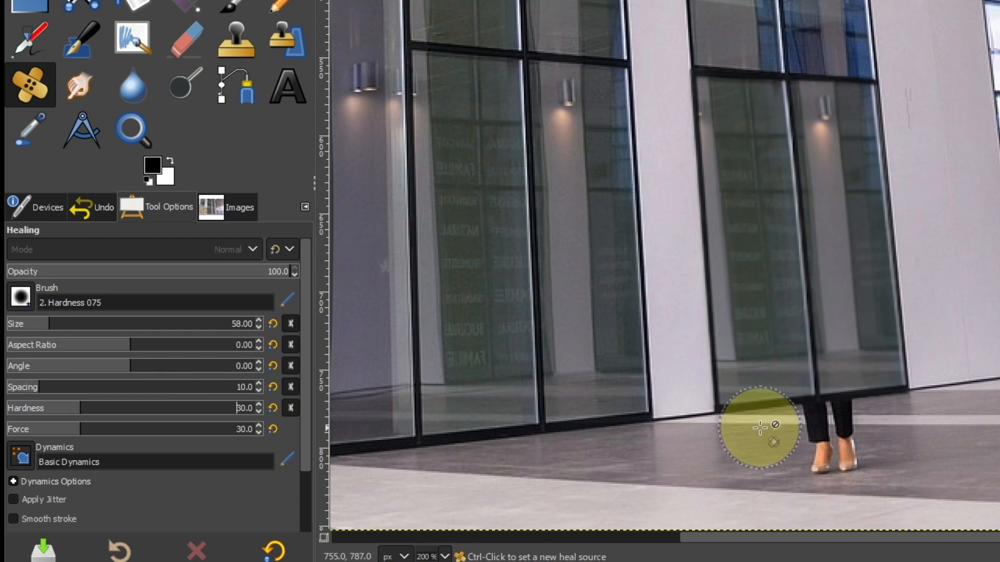
{"action": "mouse_move", "coordinate": [913, 425]}
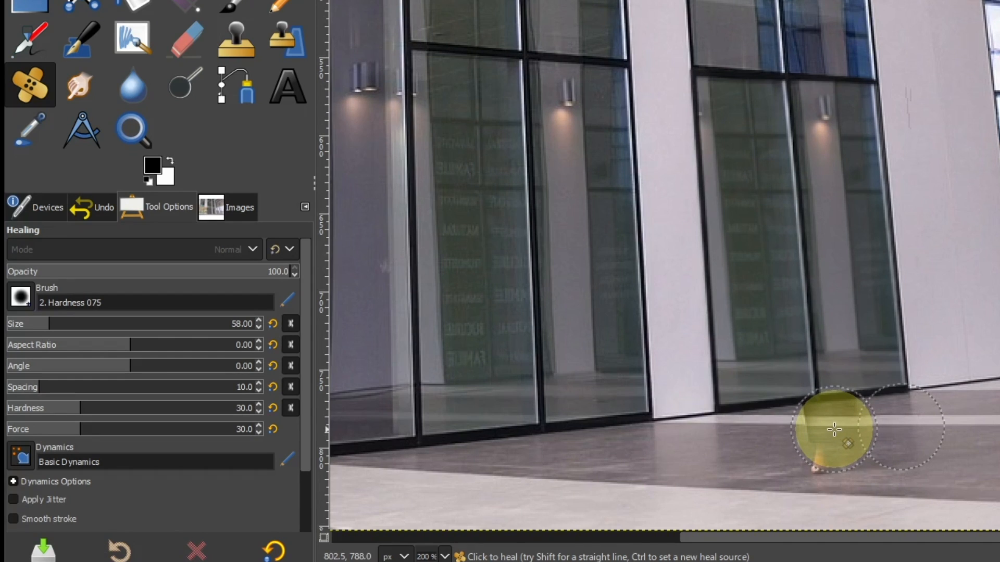
{"action": "mouse_move", "coordinate": [845, 444]}
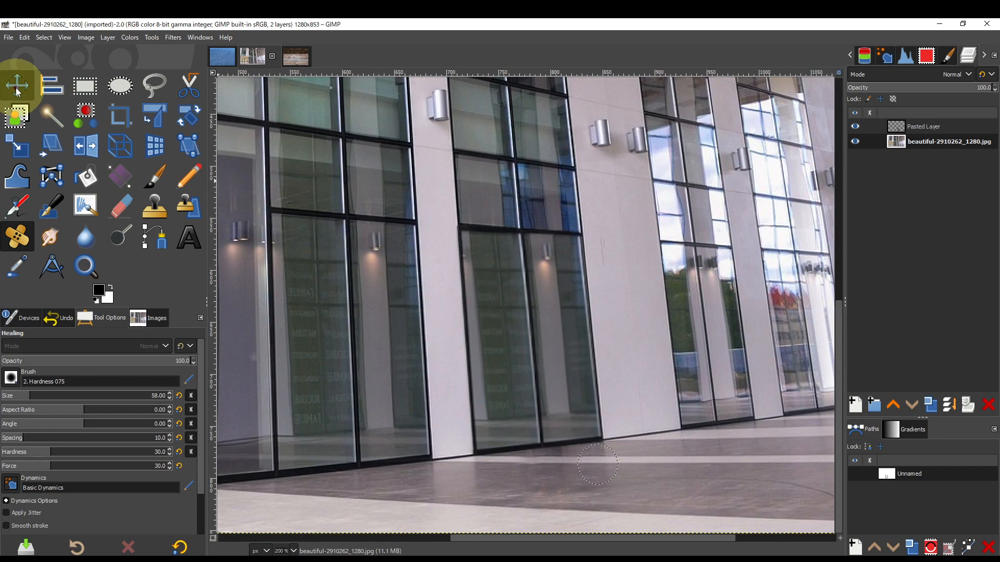
{"action": "left_click", "coordinate": [15, 85]}
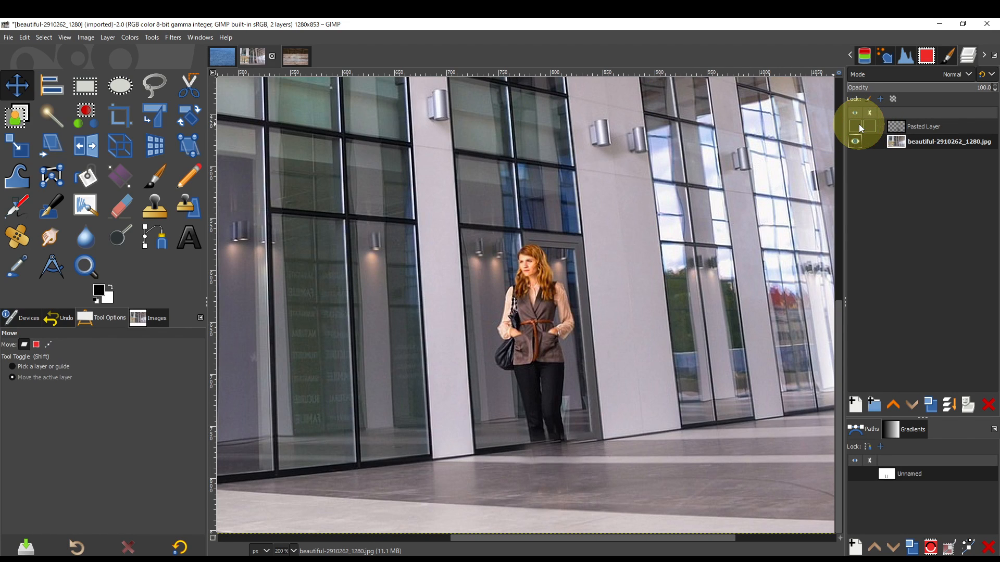
{"action": "left_click", "coordinate": [854, 126]}
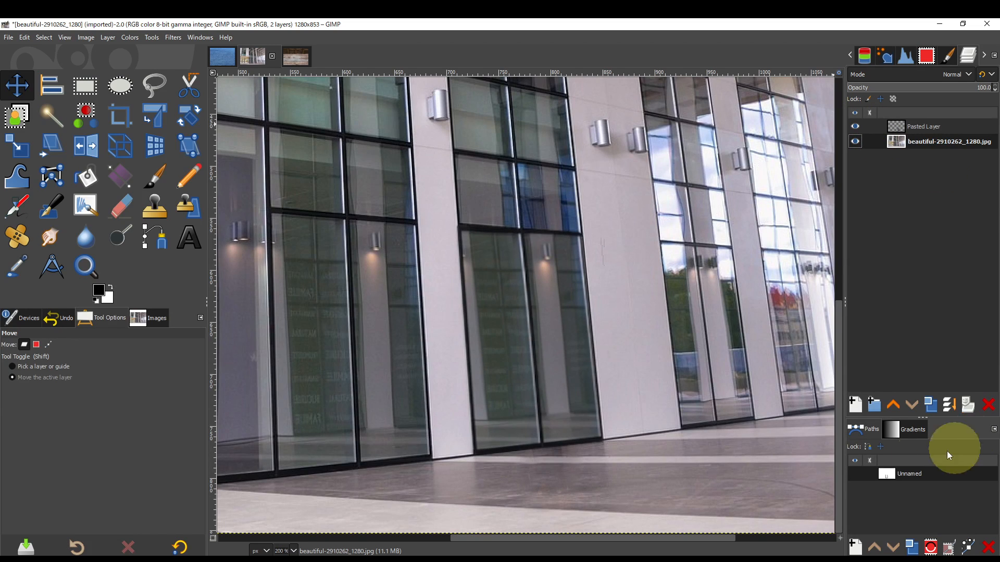
{"action": "left_click", "coordinate": [291, 550]}
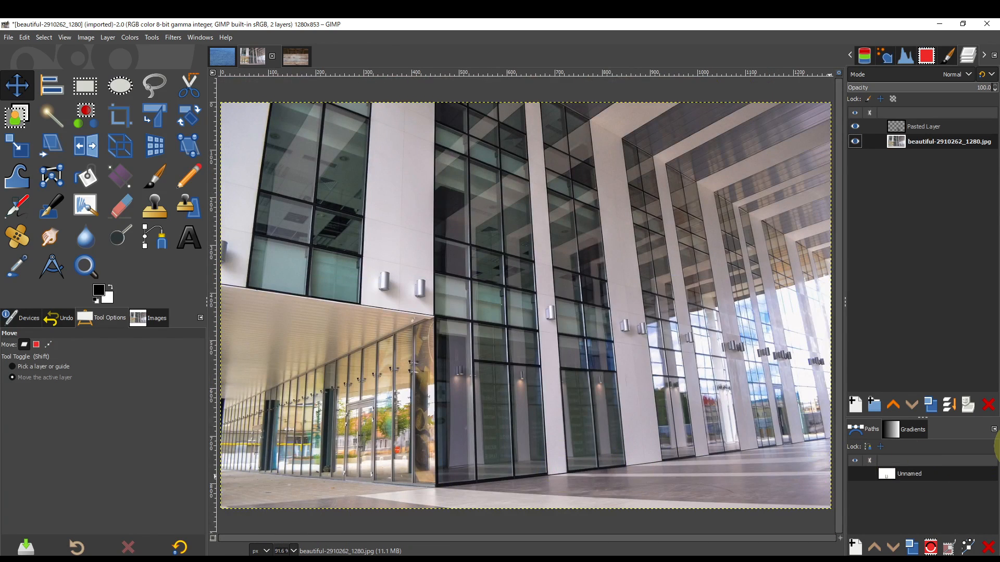
{"action": "left_click", "coordinate": [855, 126]}
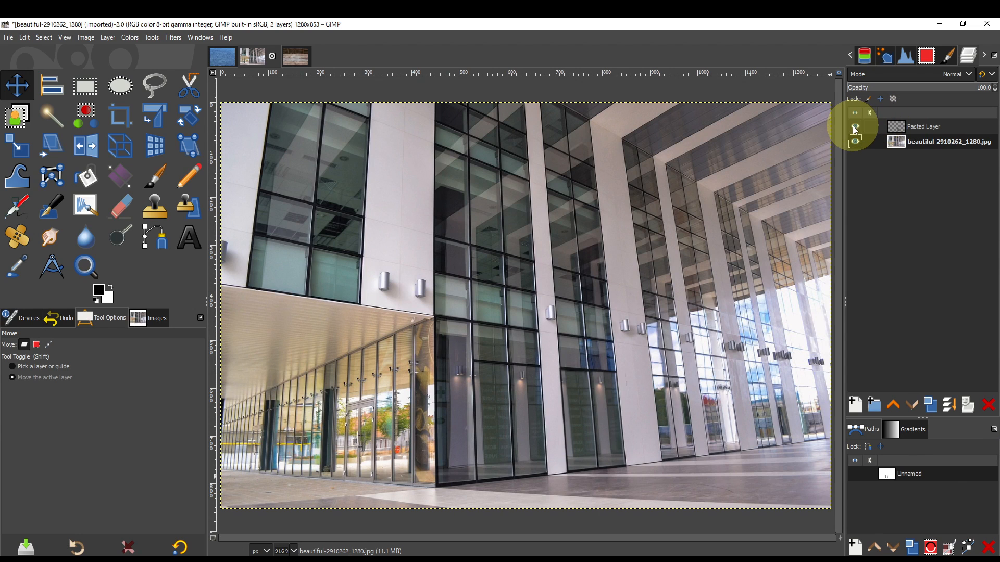
{"action": "left_click", "coordinate": [853, 126]}
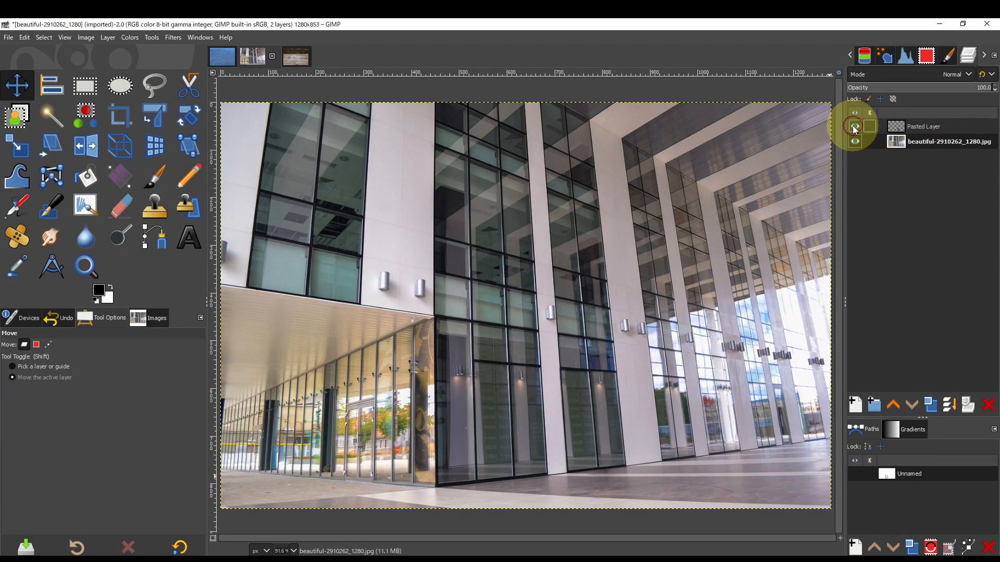
{"action": "left_click", "coordinate": [854, 126]}
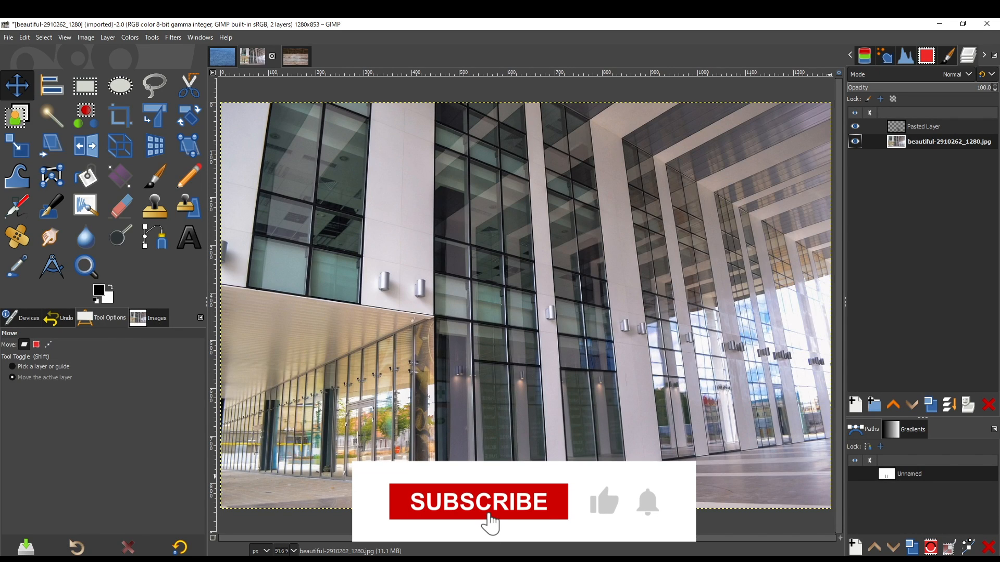
{"action": "left_click", "coordinate": [477, 502]}
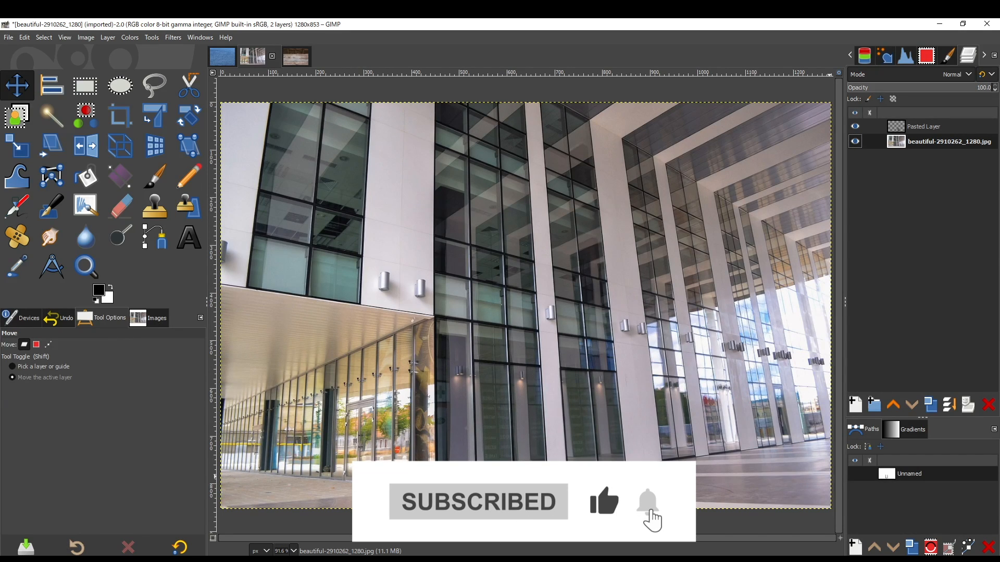